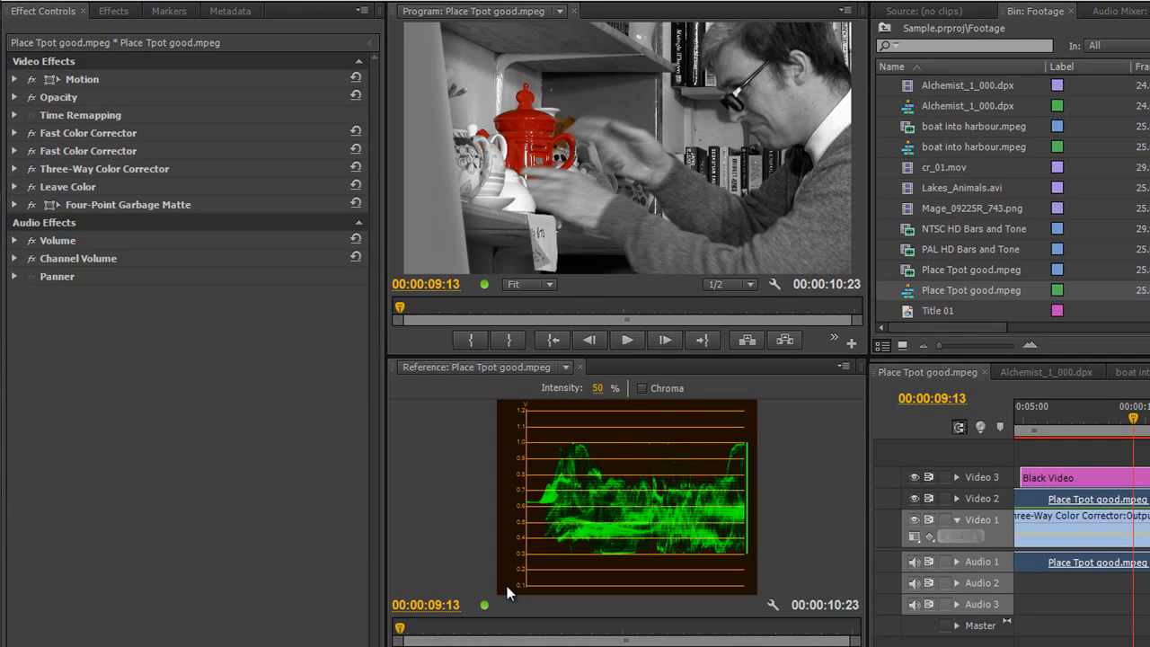
{"action": "mouse_move", "coordinate": [736, 381]}
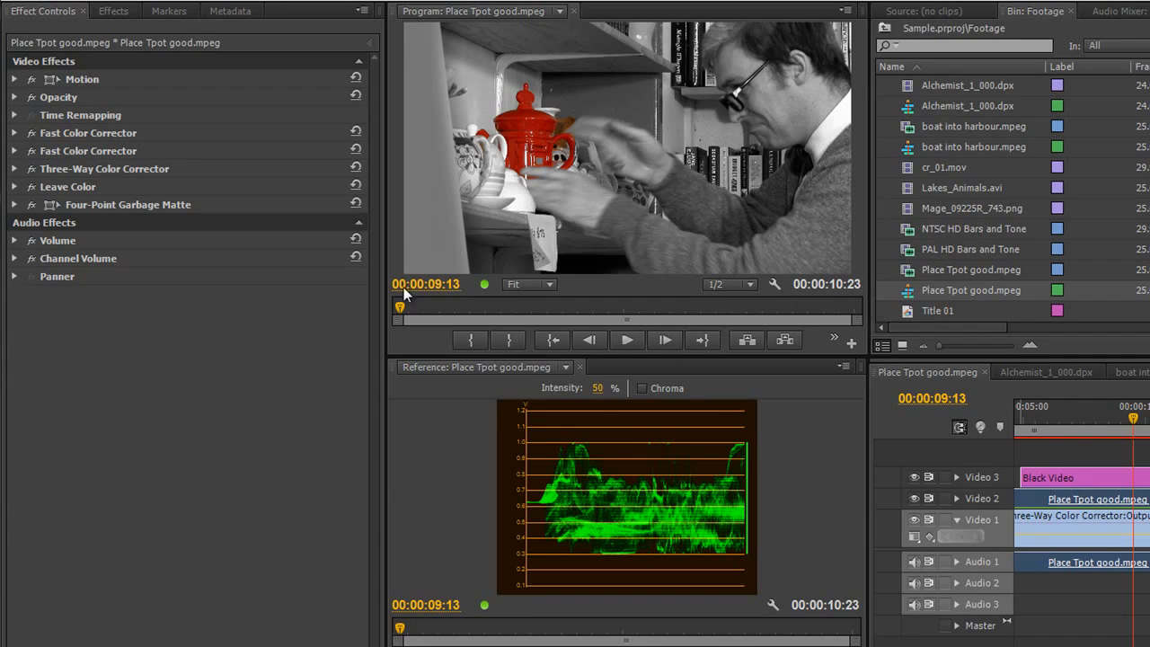
{"action": "mouse_move", "coordinate": [409, 102]}
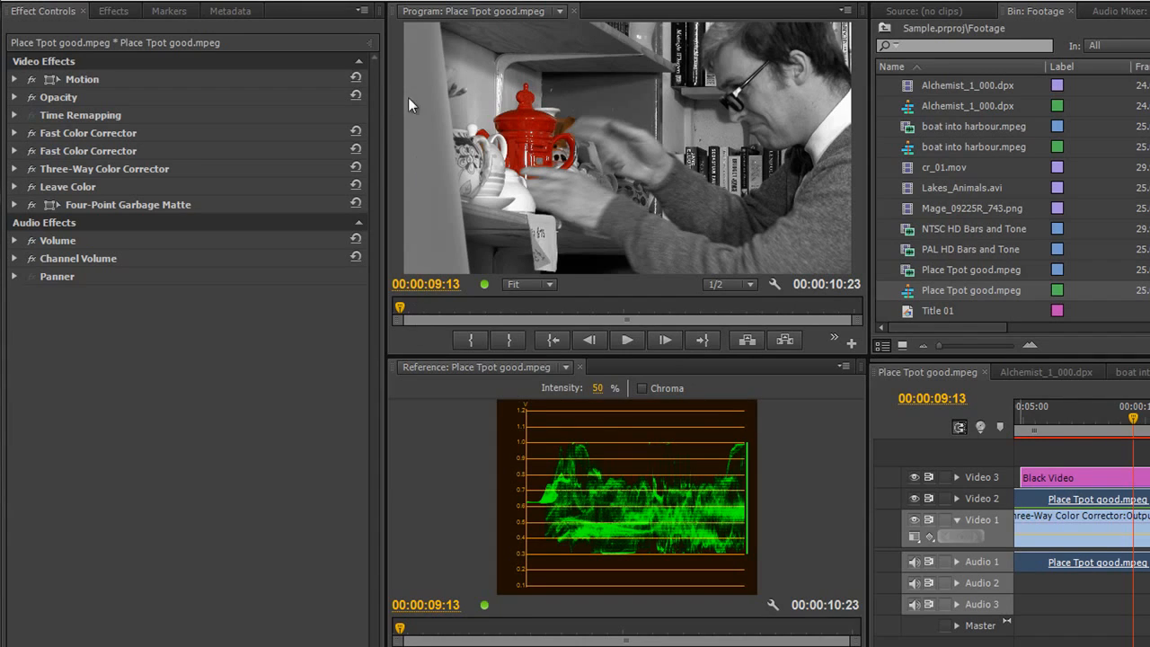
{"action": "mouse_move", "coordinate": [485, 87]}
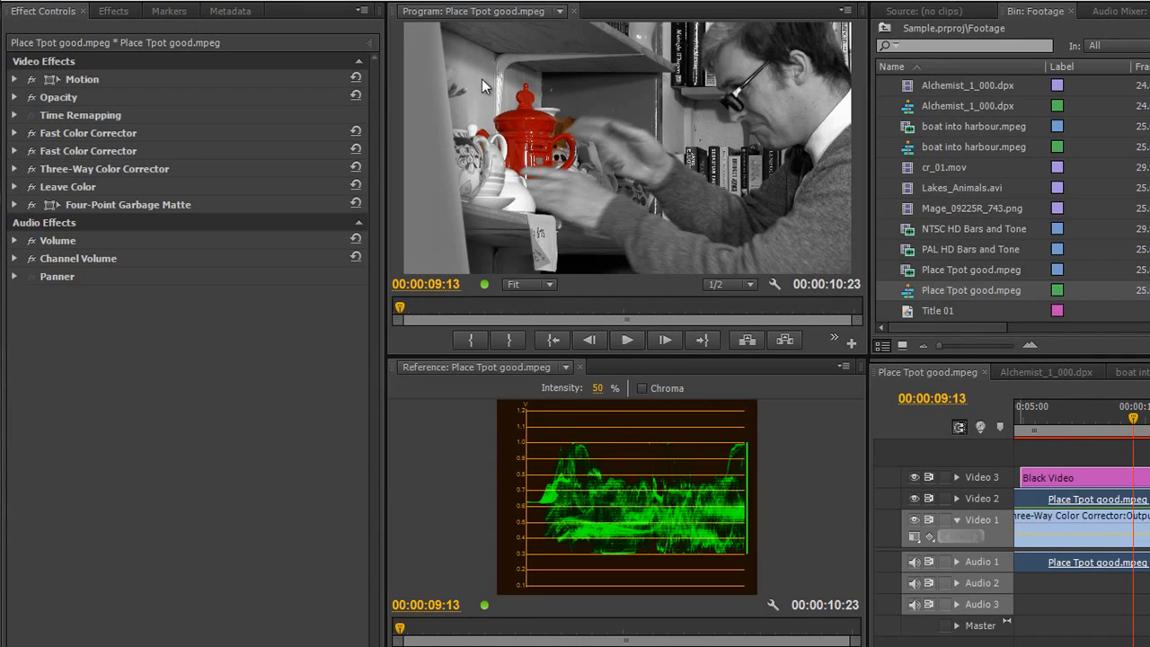
{"action": "mouse_move", "coordinate": [726, 158]}
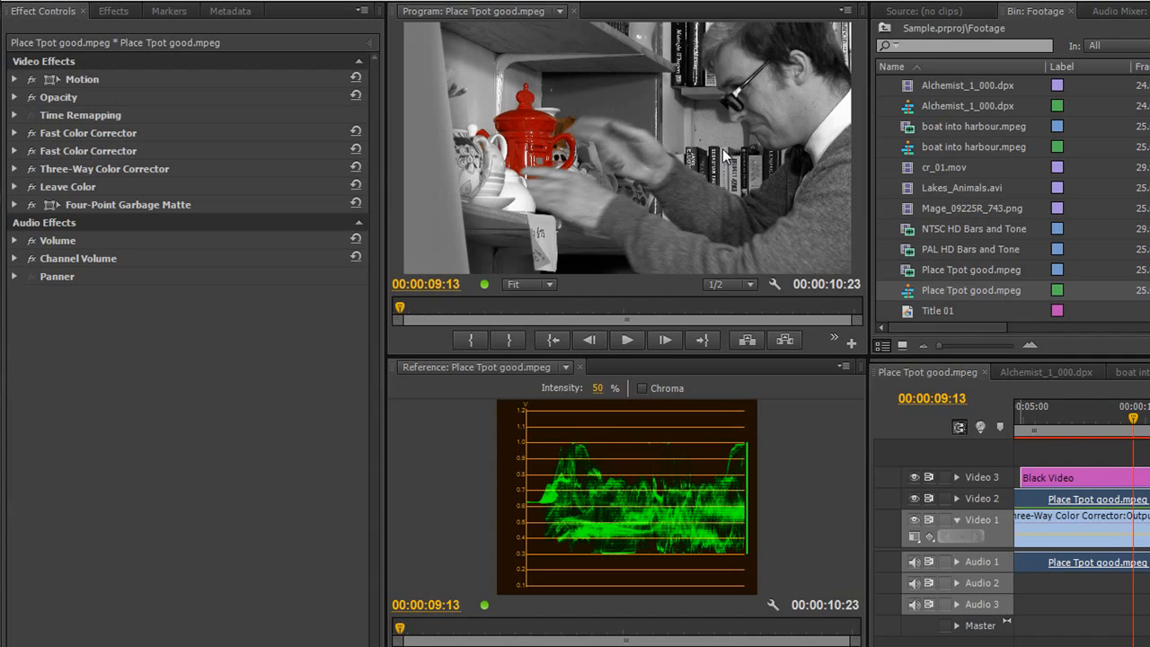
Hide the lower video track so only the garbage-matted teapot patch shows over black
{"action": "left_click_drag", "start_coordinate": [1107, 416], "coordinate": [1114, 417]}
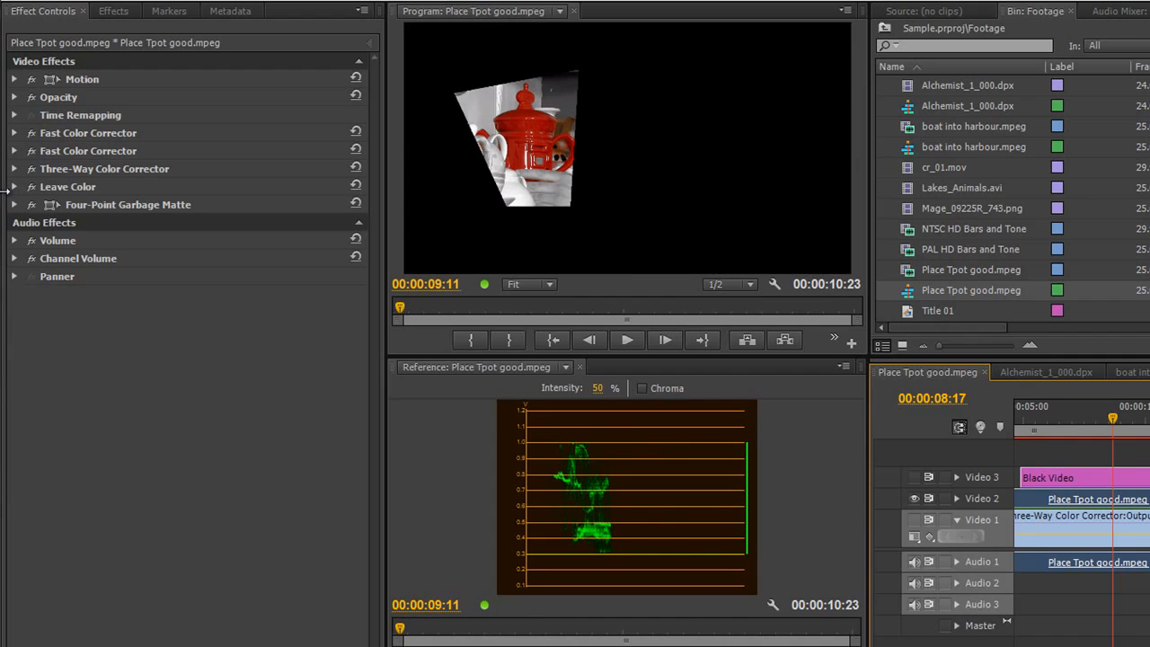
{"action": "left_click", "coordinate": [15, 185]}
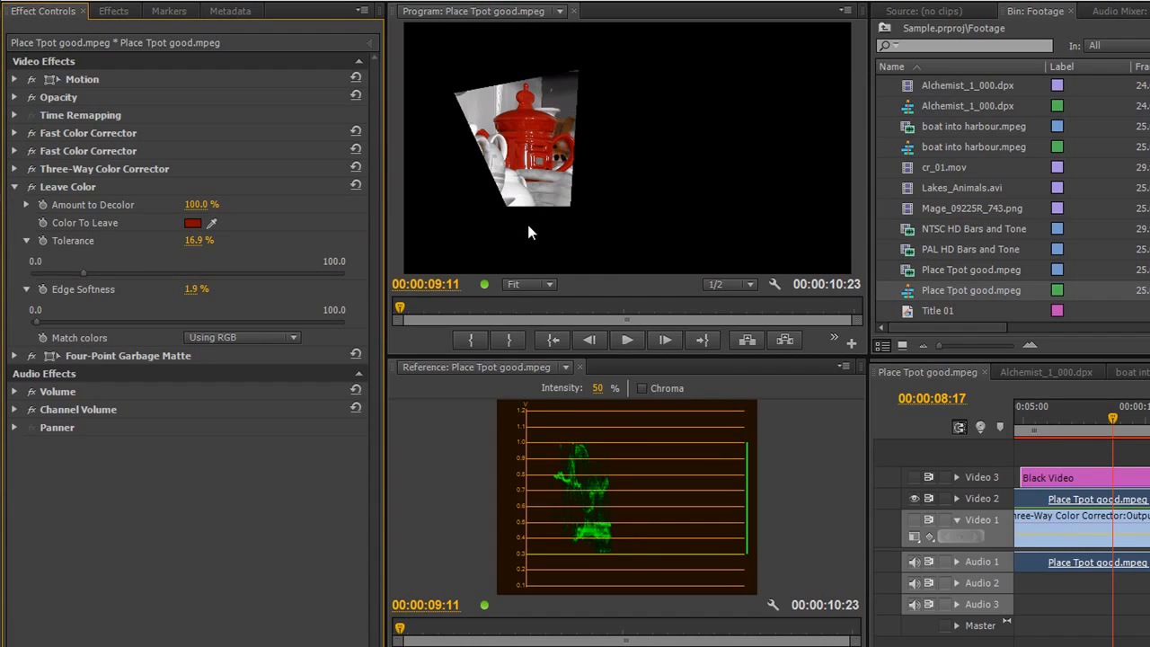
{"action": "mouse_move", "coordinate": [566, 133]}
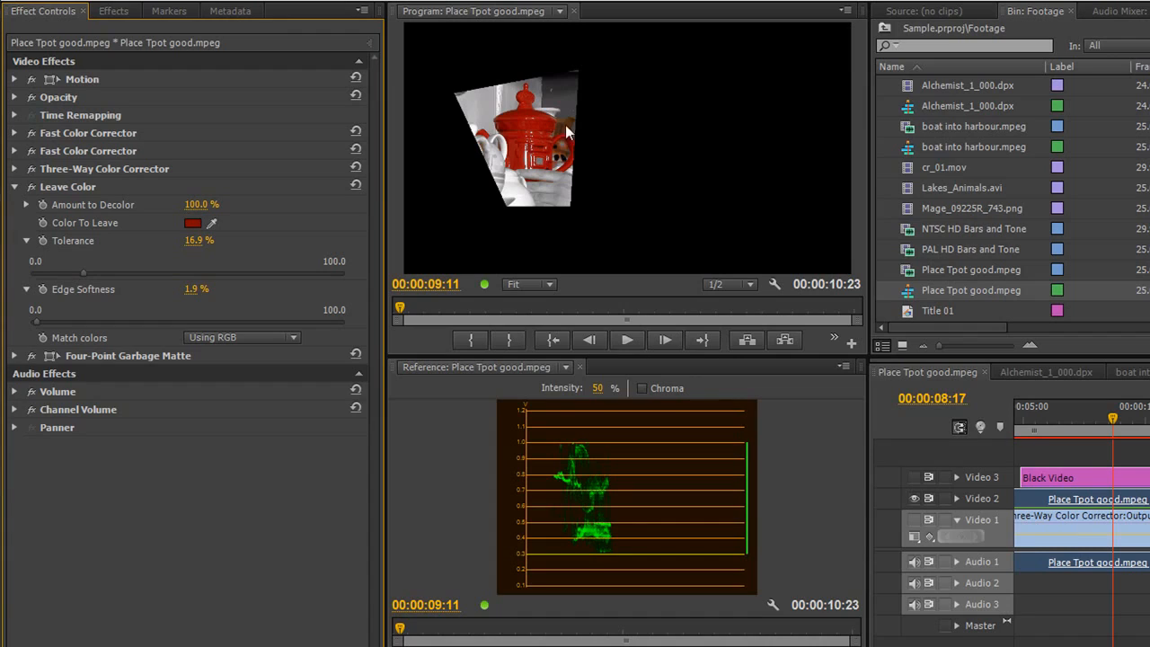
{"action": "mouse_move", "coordinate": [571, 125]}
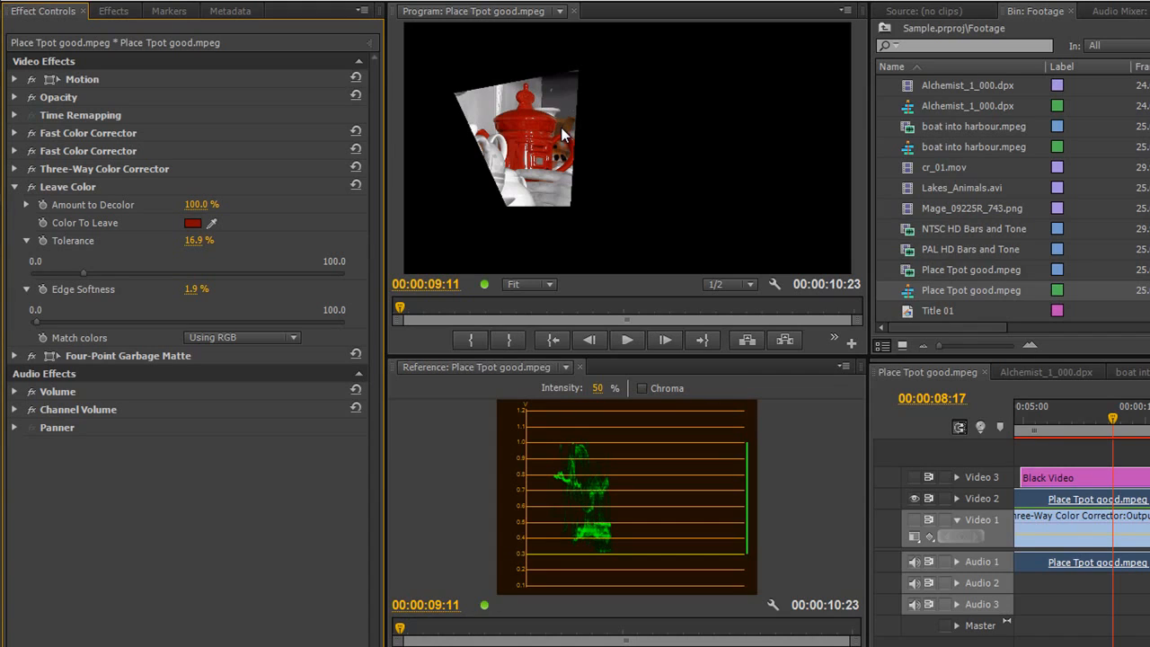
{"action": "mouse_move", "coordinate": [460, 84]}
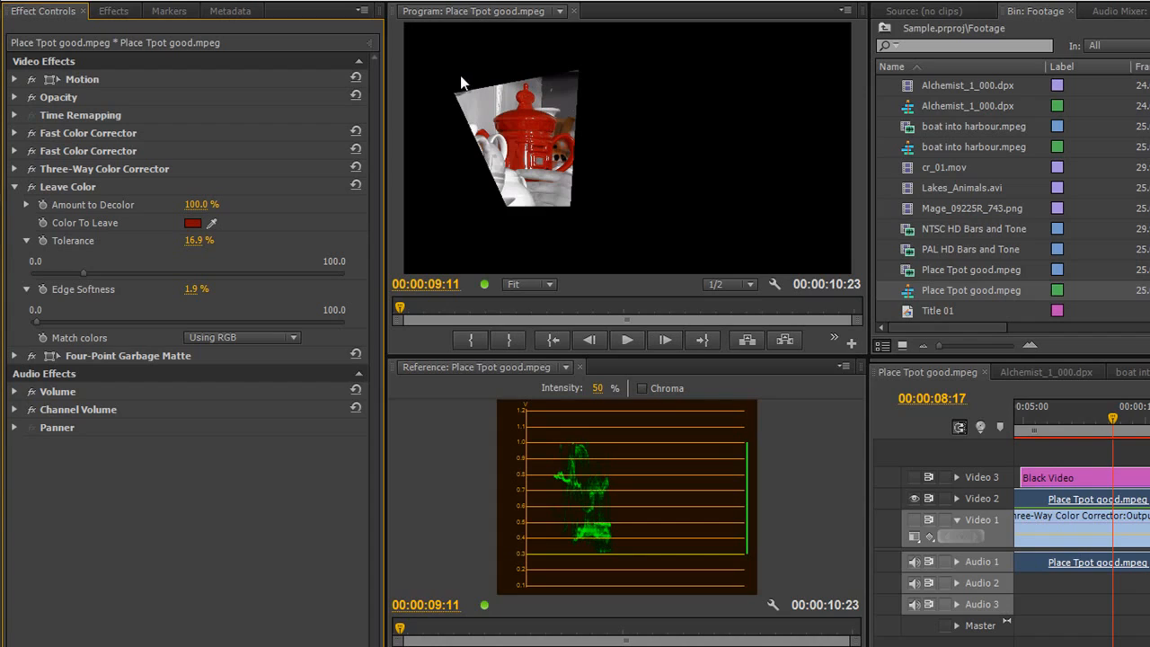
{"action": "mouse_move", "coordinate": [566, 176]}
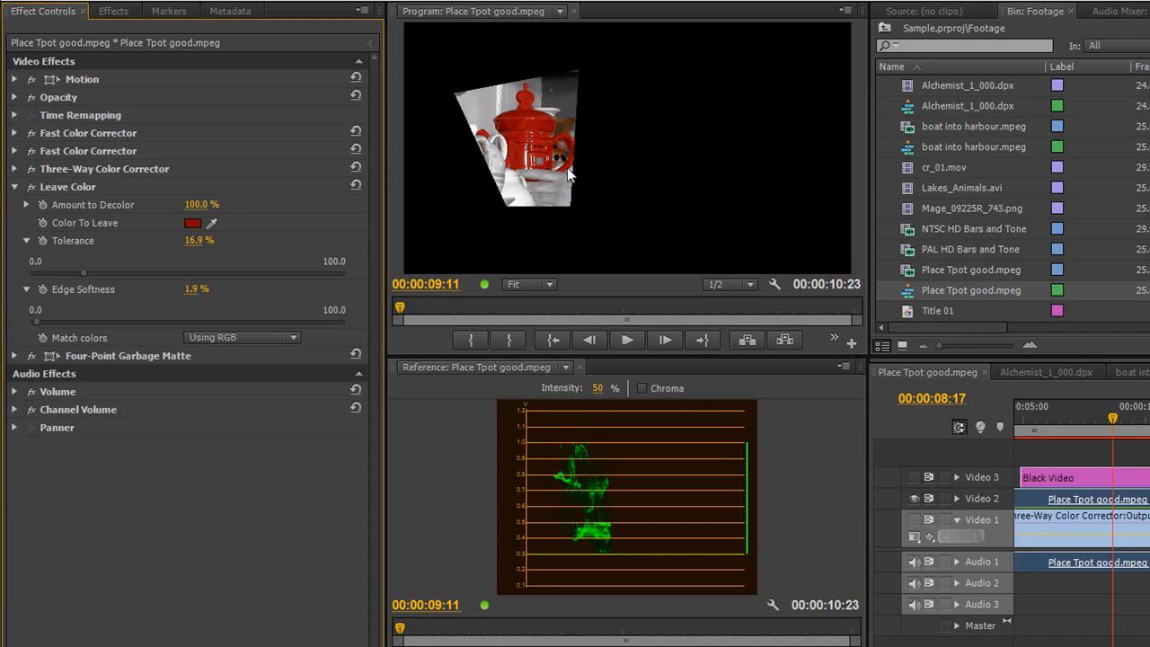
{"action": "mouse_move", "coordinate": [542, 101]}
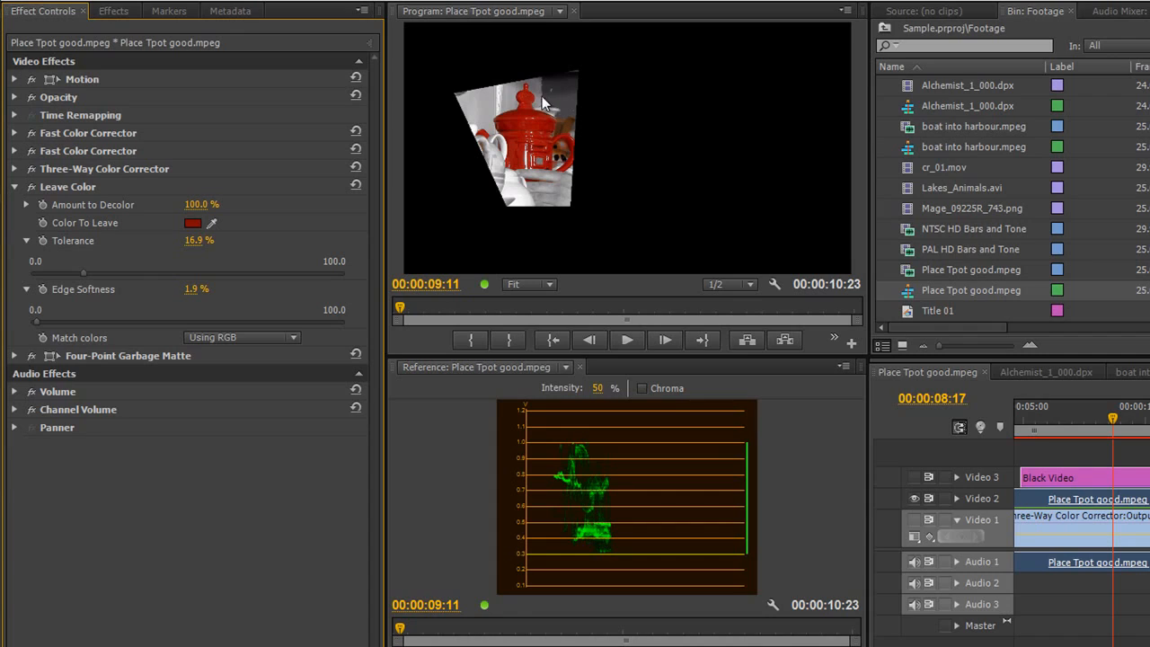
{"action": "mouse_move", "coordinate": [440, 162]}
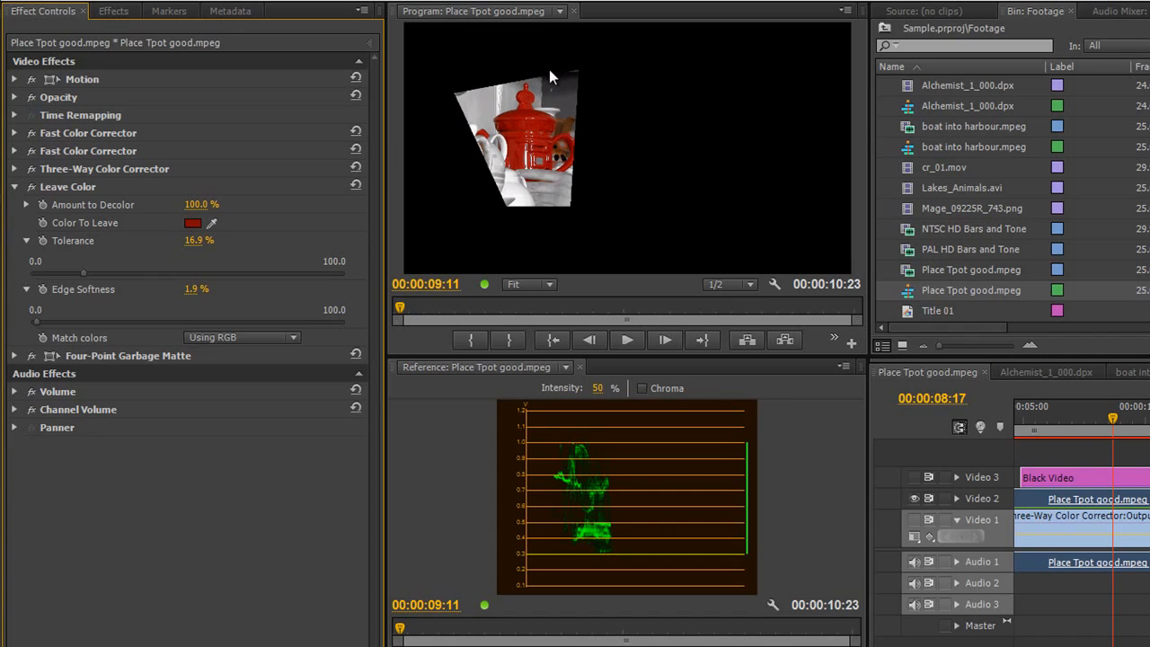
{"action": "mouse_move", "coordinate": [553, 198]}
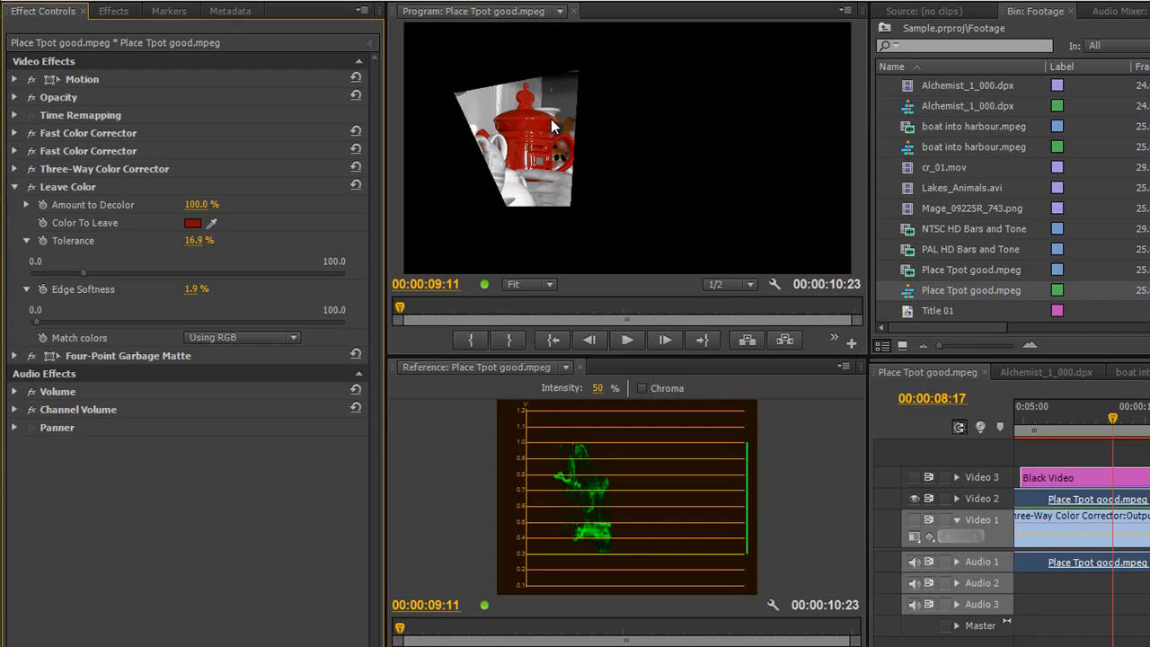
{"action": "mouse_move", "coordinate": [537, 151]}
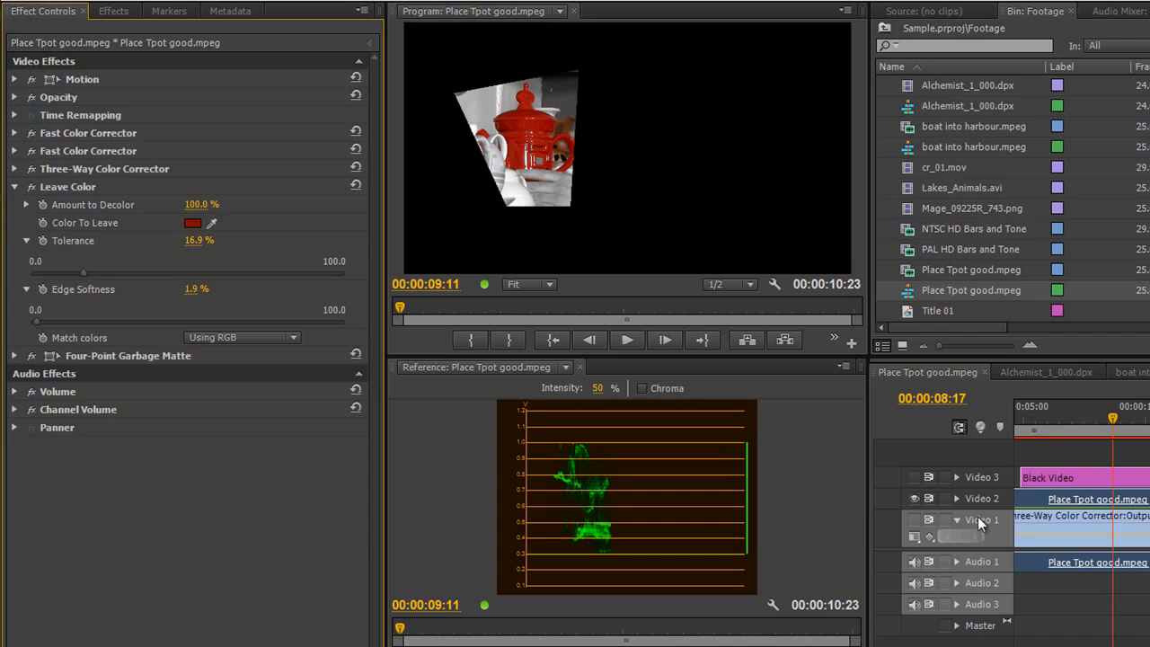
{"action": "mouse_move", "coordinate": [65, 255]}
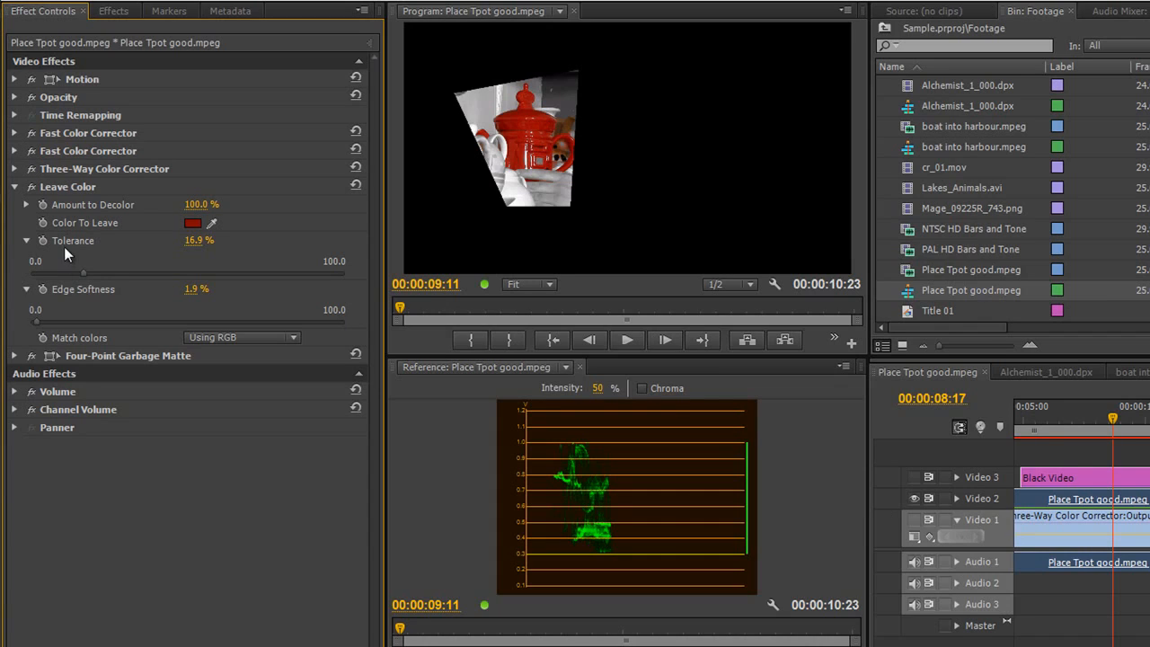
{"action": "mouse_move", "coordinate": [32, 286]}
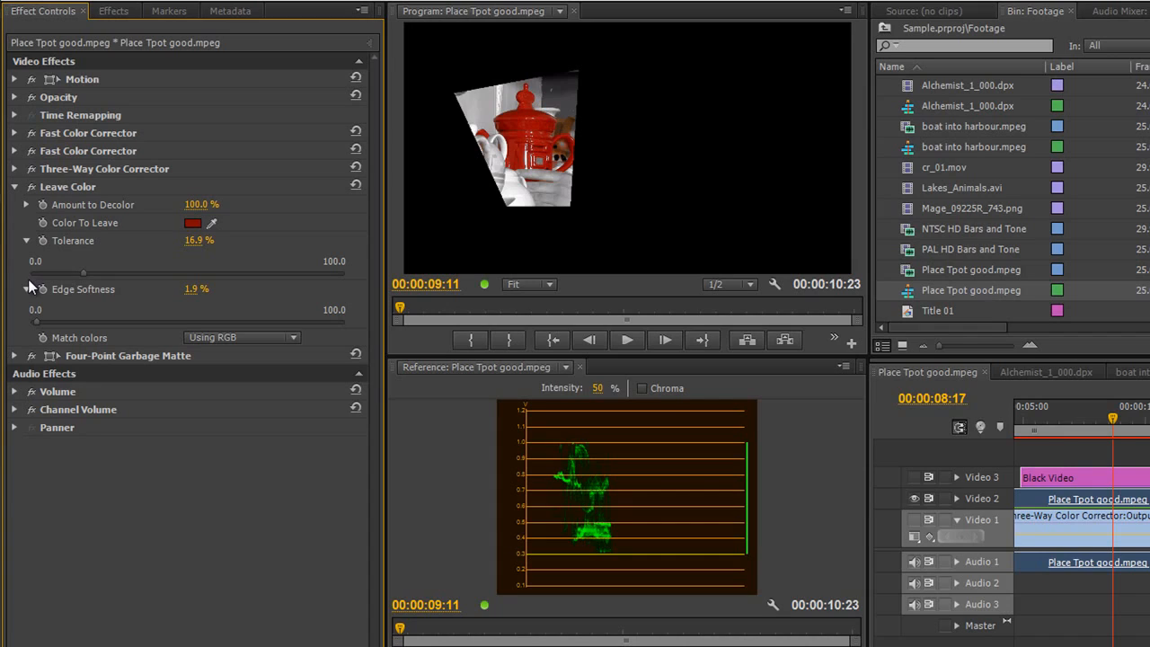
{"action": "mouse_move", "coordinate": [43, 223]}
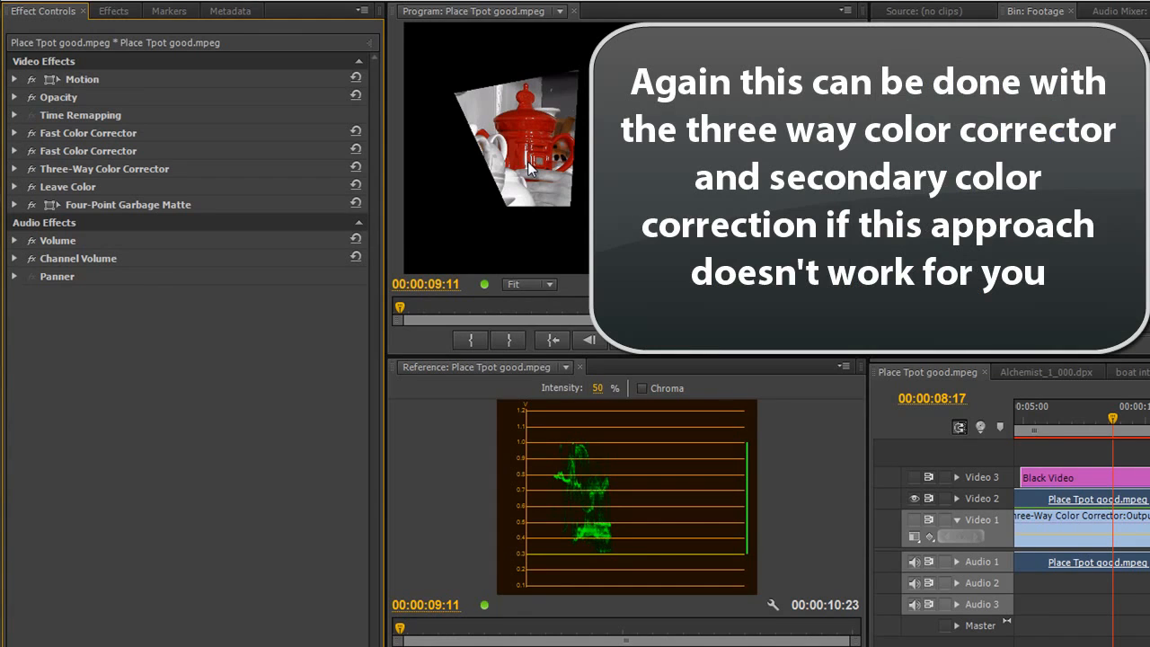
Apply the Change to Color effect to the matted teapot clip on Video 2 and show its settings
{"action": "left_click", "coordinate": [113, 11]}
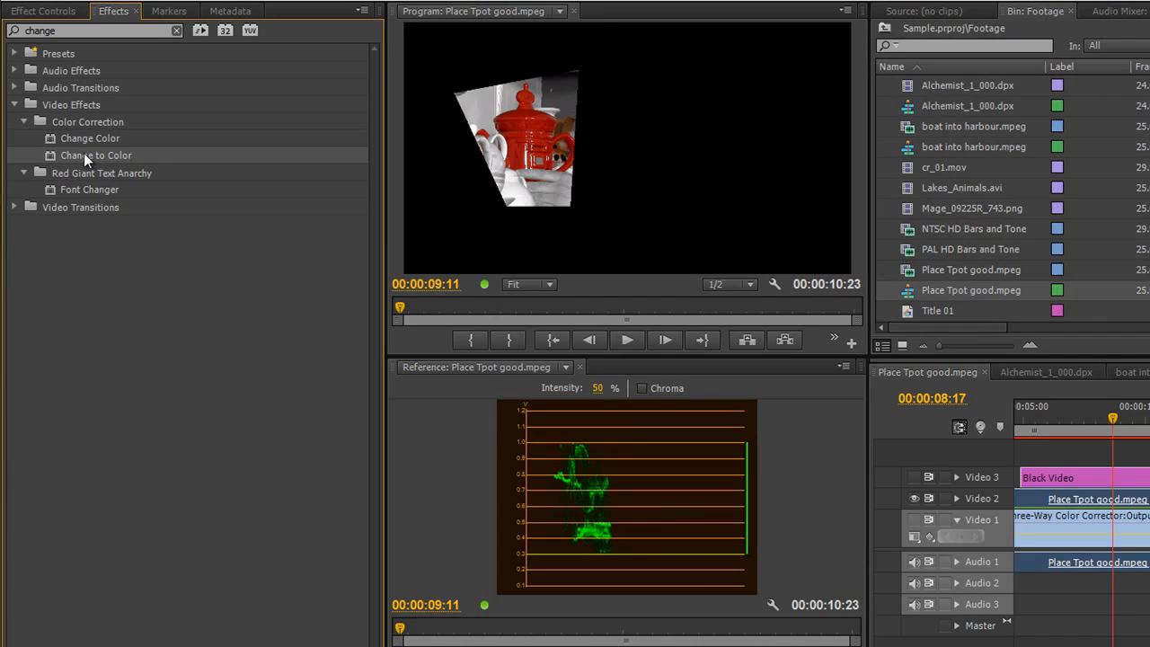
{"action": "mouse_move", "coordinate": [74, 162]}
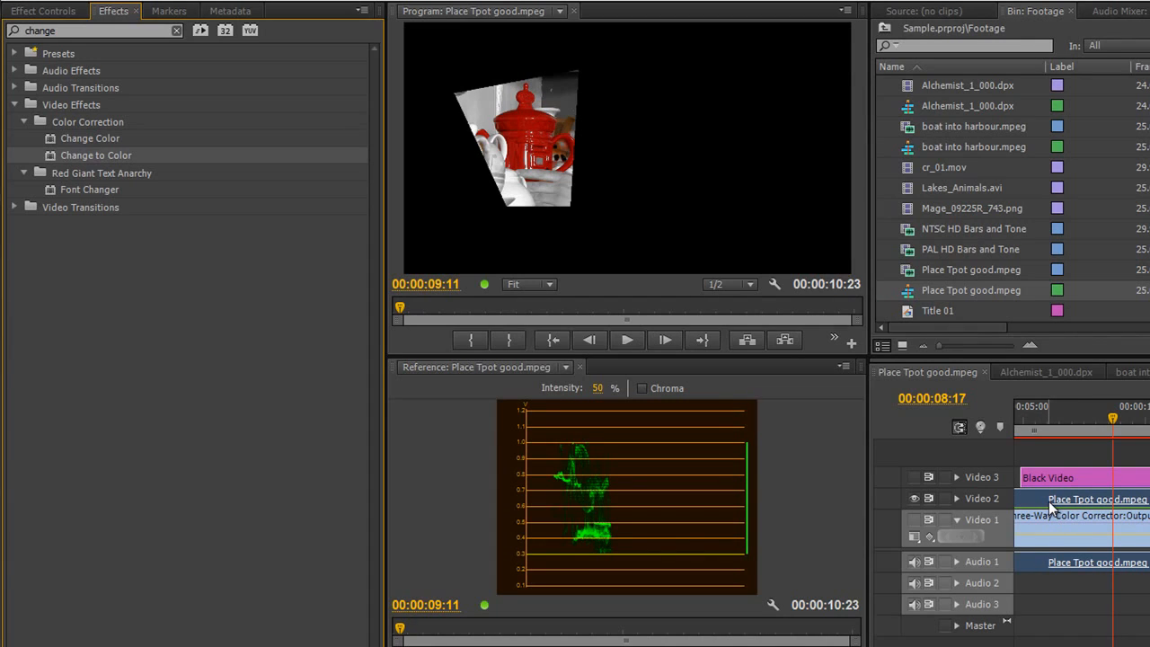
{"action": "left_click", "coordinate": [43, 11]}
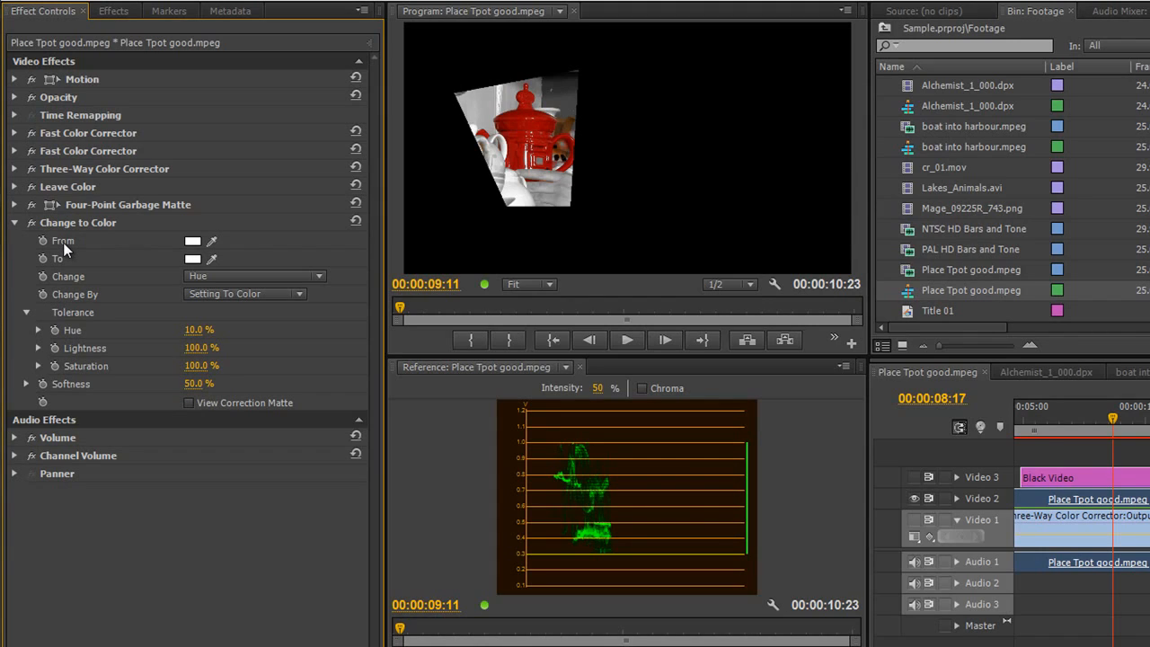
{"action": "mouse_move", "coordinate": [58, 270]}
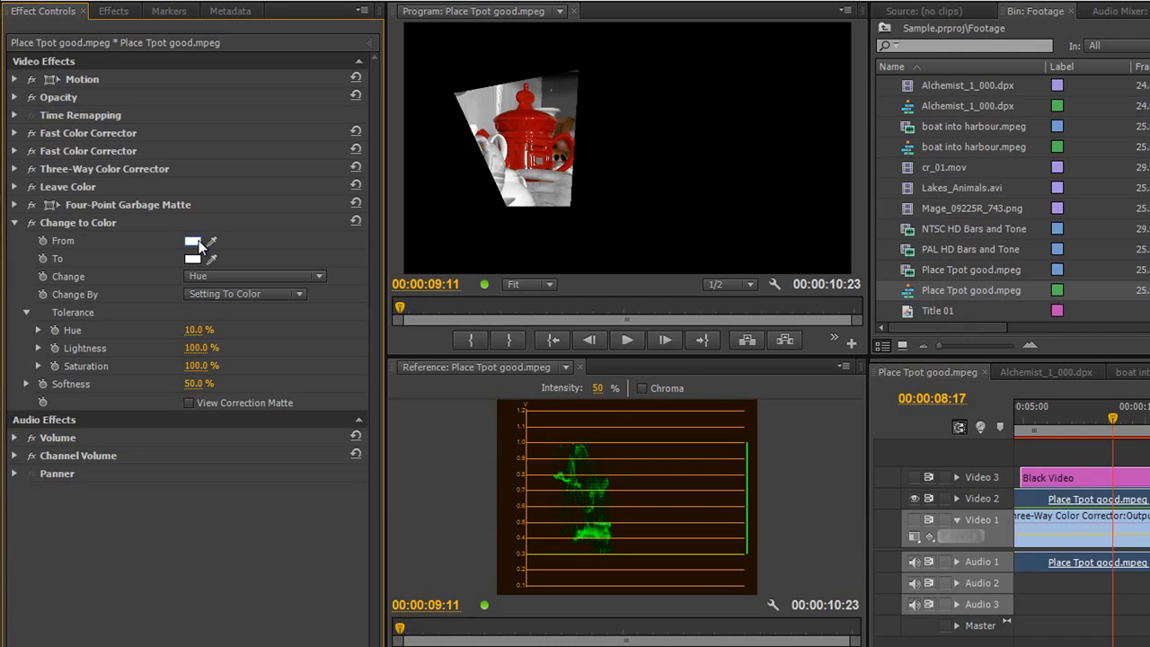
{"action": "mouse_move", "coordinate": [332, 227]}
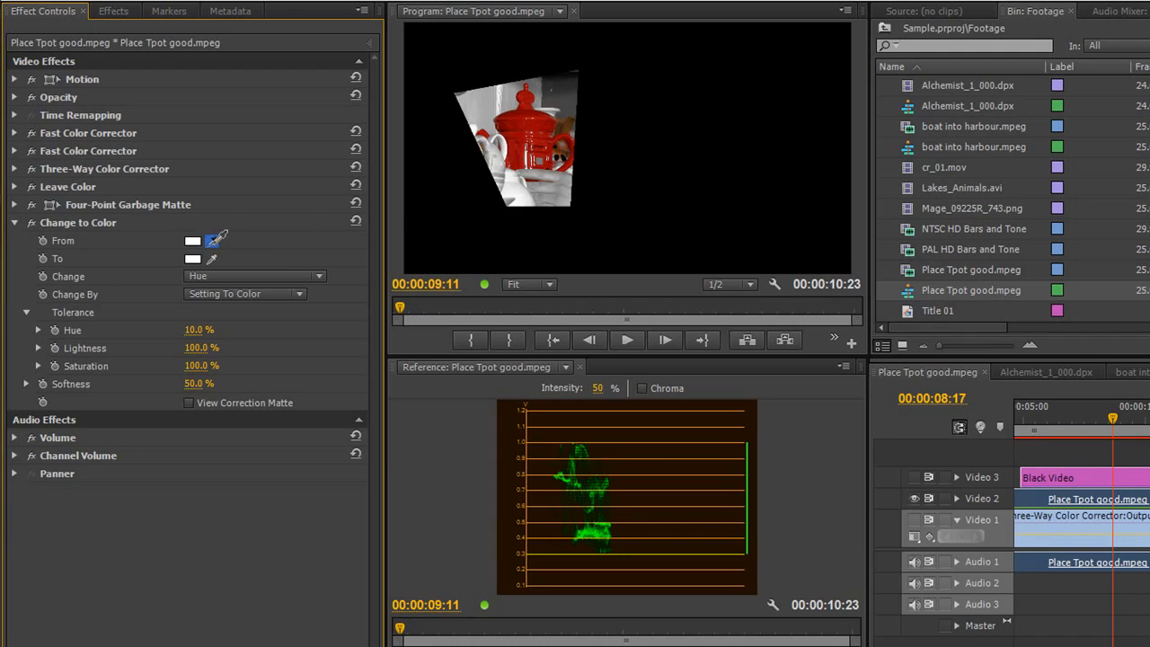
Eyedrop the teapot's red as the From colour and choose blue as the To colour
{"action": "left_click", "coordinate": [524, 122]}
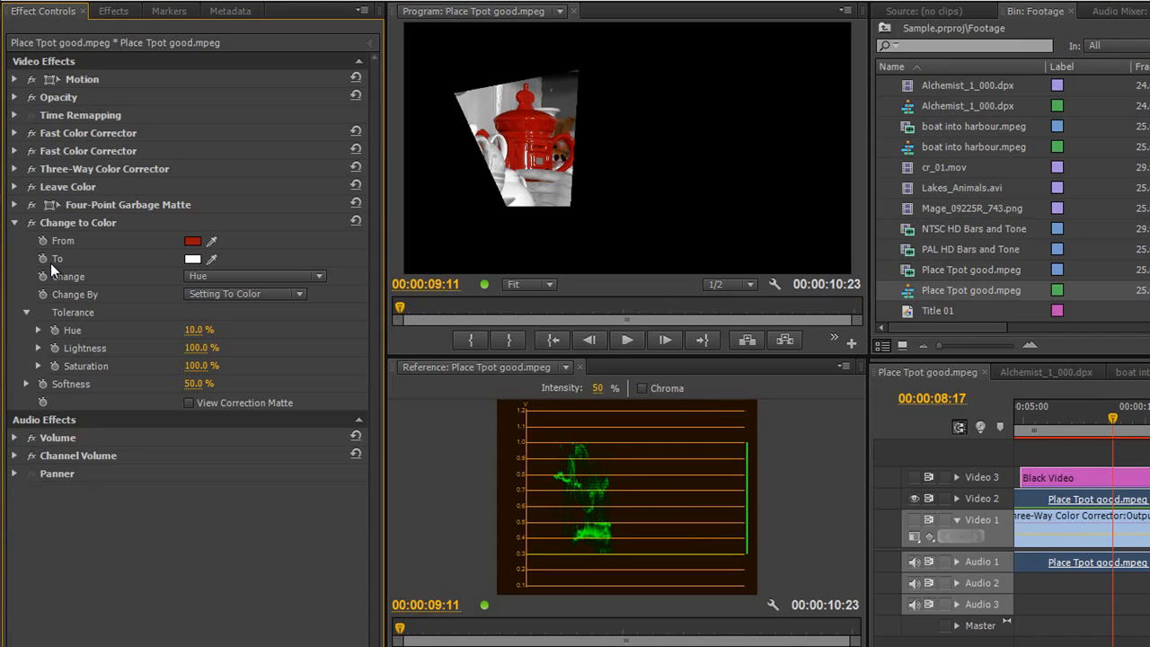
{"action": "mouse_move", "coordinate": [140, 276]}
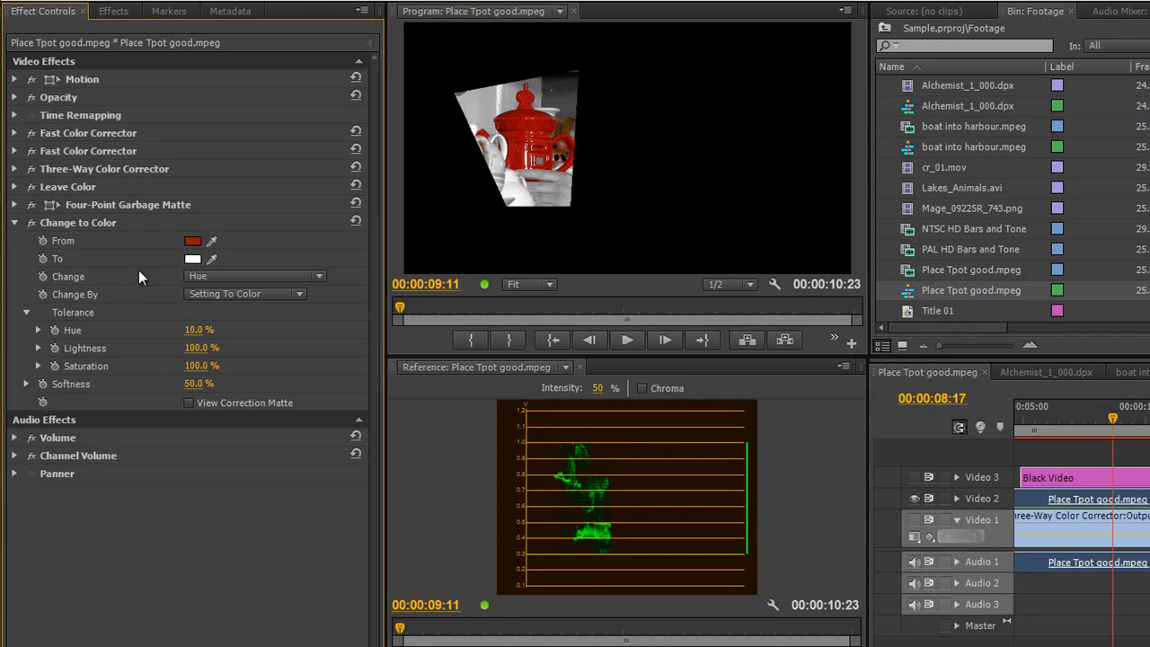
{"action": "left_click", "coordinate": [193, 259]}
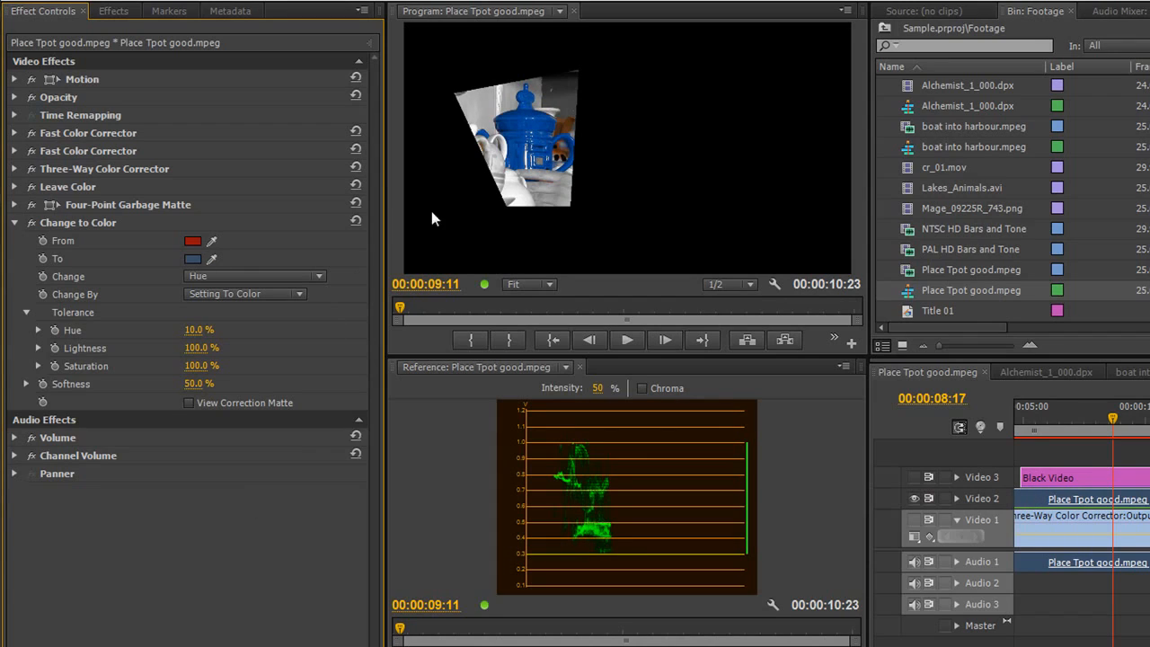
{"action": "mouse_move", "coordinate": [528, 151]}
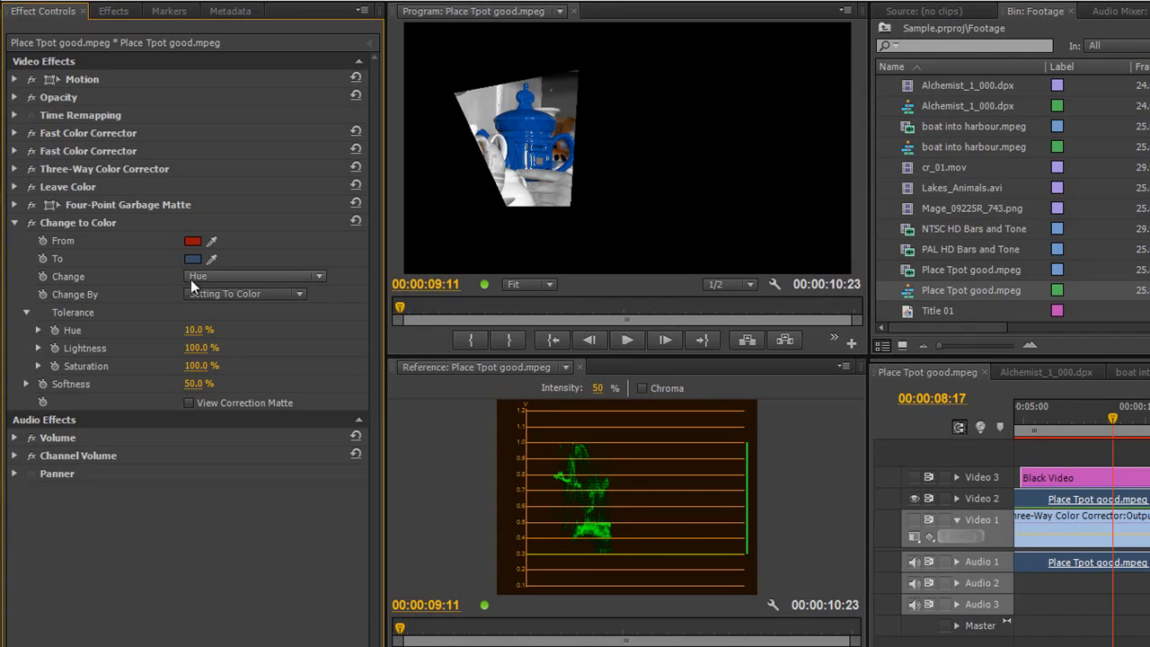
{"action": "mouse_move", "coordinate": [266, 289]}
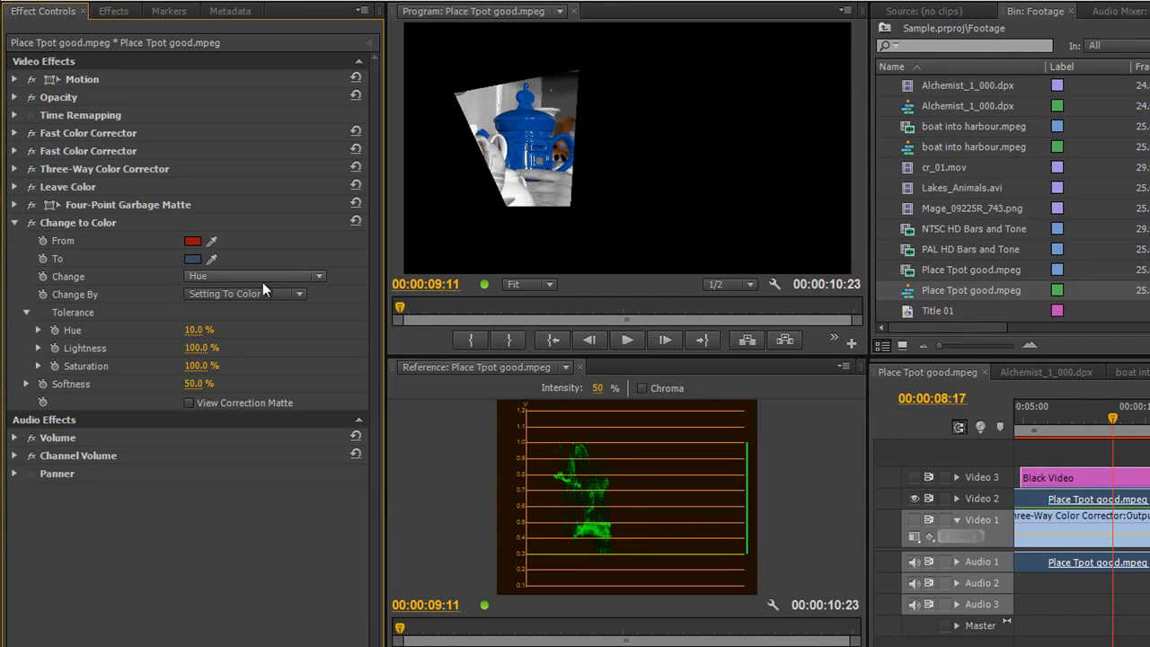
Set Change to Hue and Change By to Setting To Color
{"action": "left_click", "coordinate": [255, 277]}
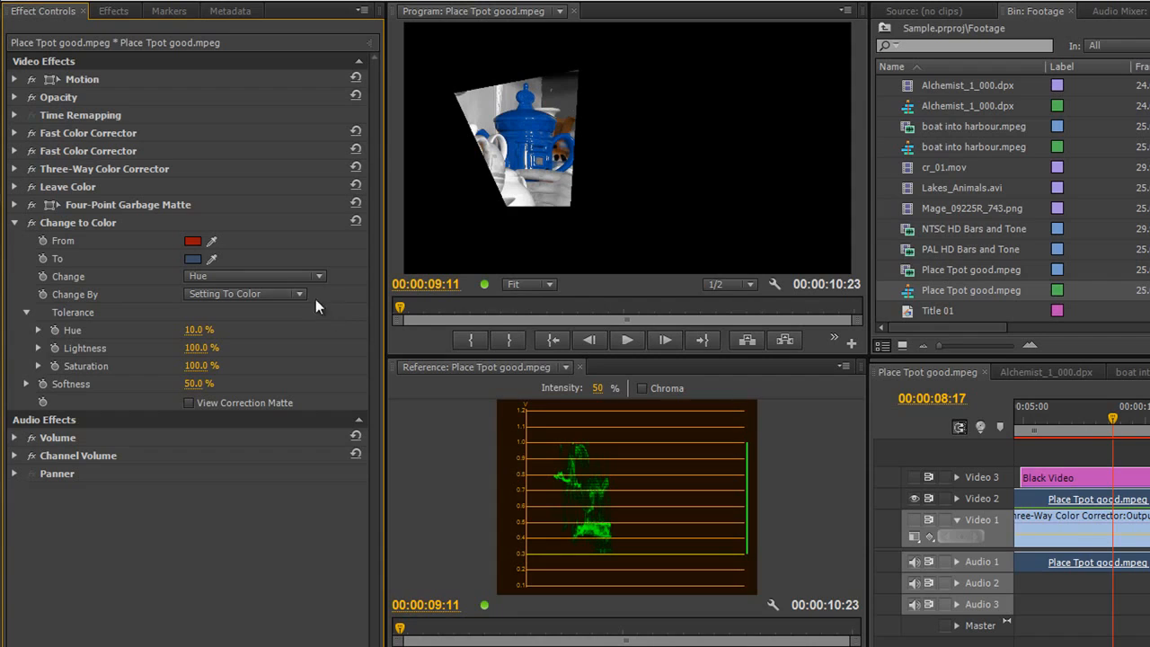
{"action": "left_click", "coordinate": [245, 295]}
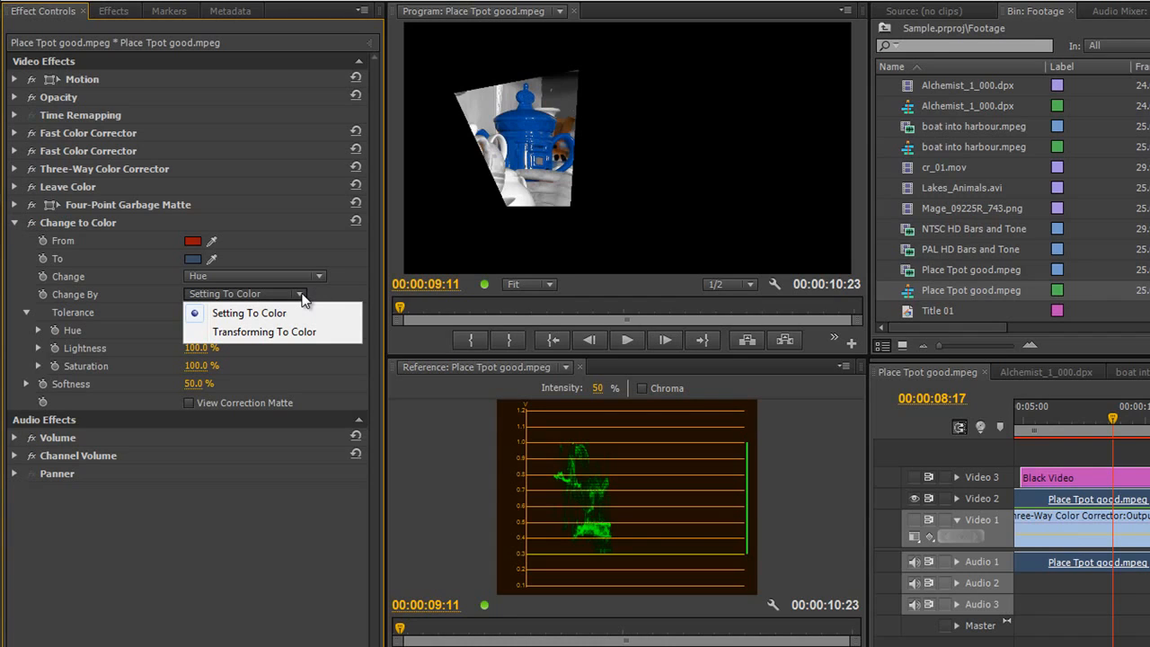
{"action": "left_click", "coordinate": [248, 313]}
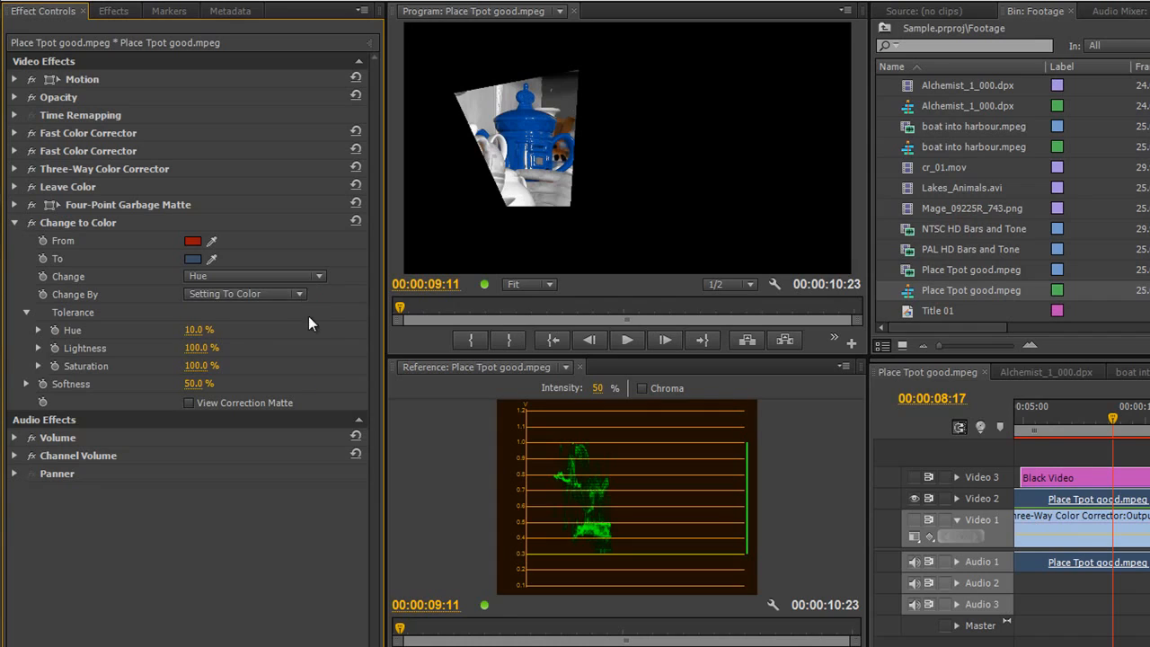
{"action": "mouse_move", "coordinate": [556, 162]}
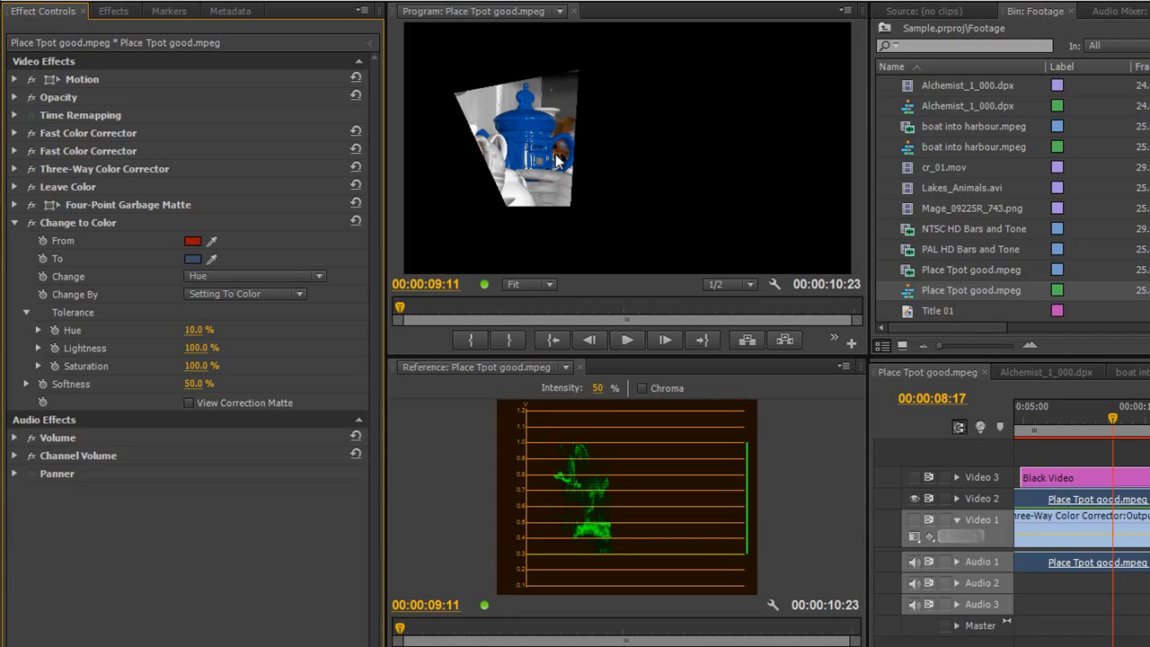
{"action": "mouse_move", "coordinate": [428, 212]}
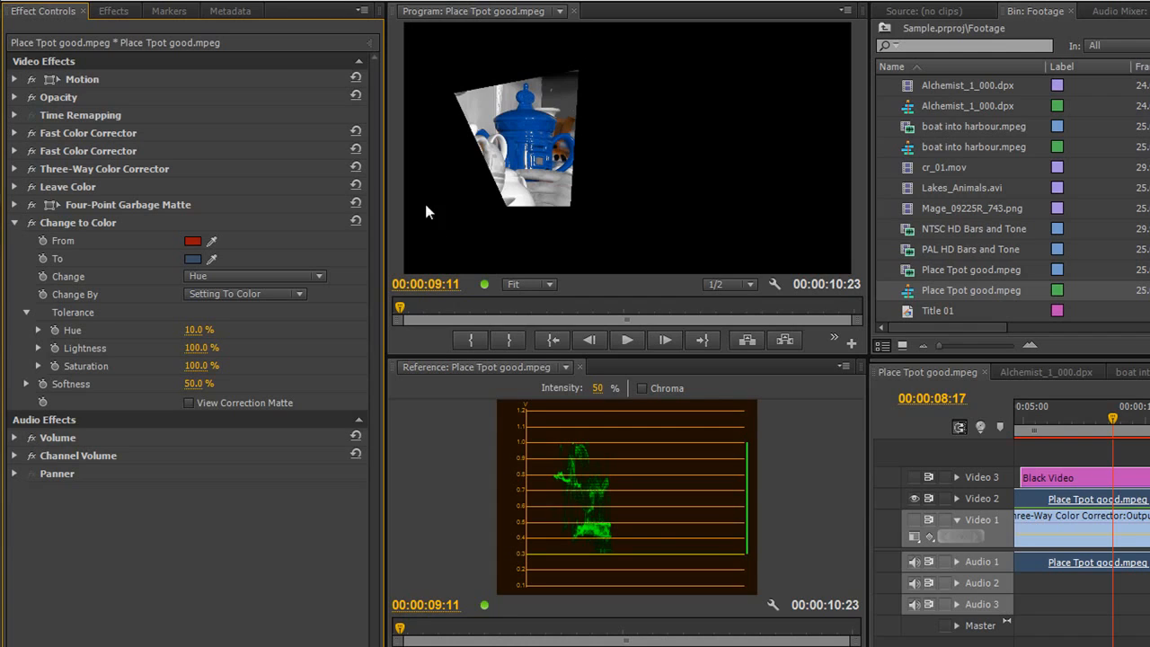
{"action": "mouse_move", "coordinate": [478, 223]}
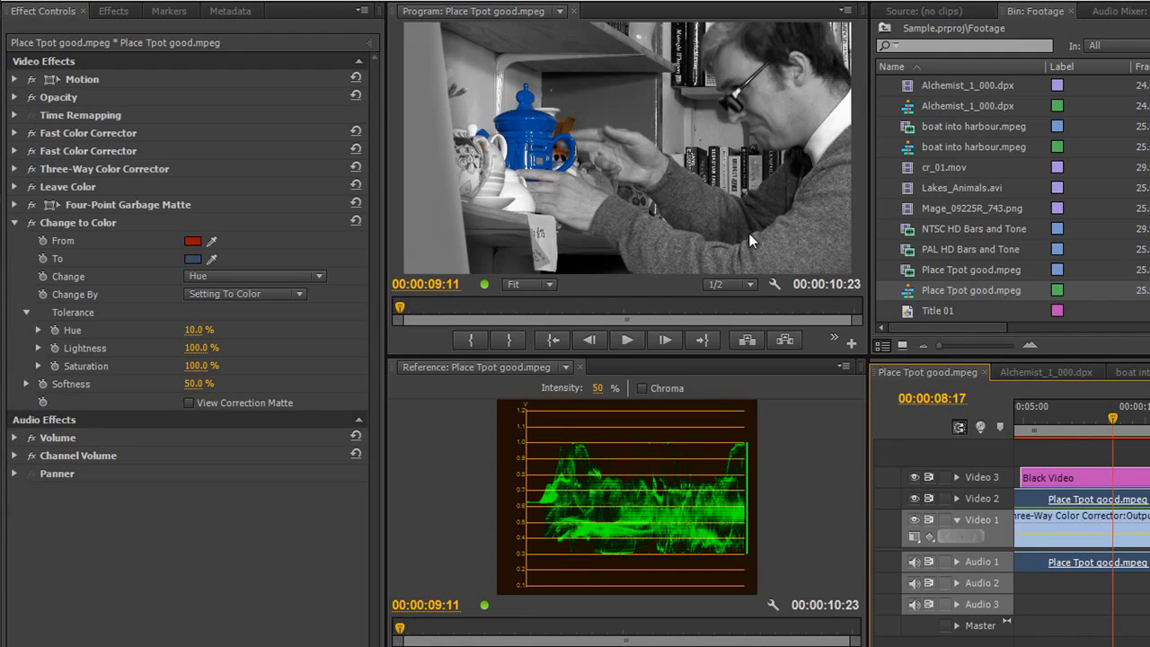
{"action": "mouse_move", "coordinate": [751, 194]}
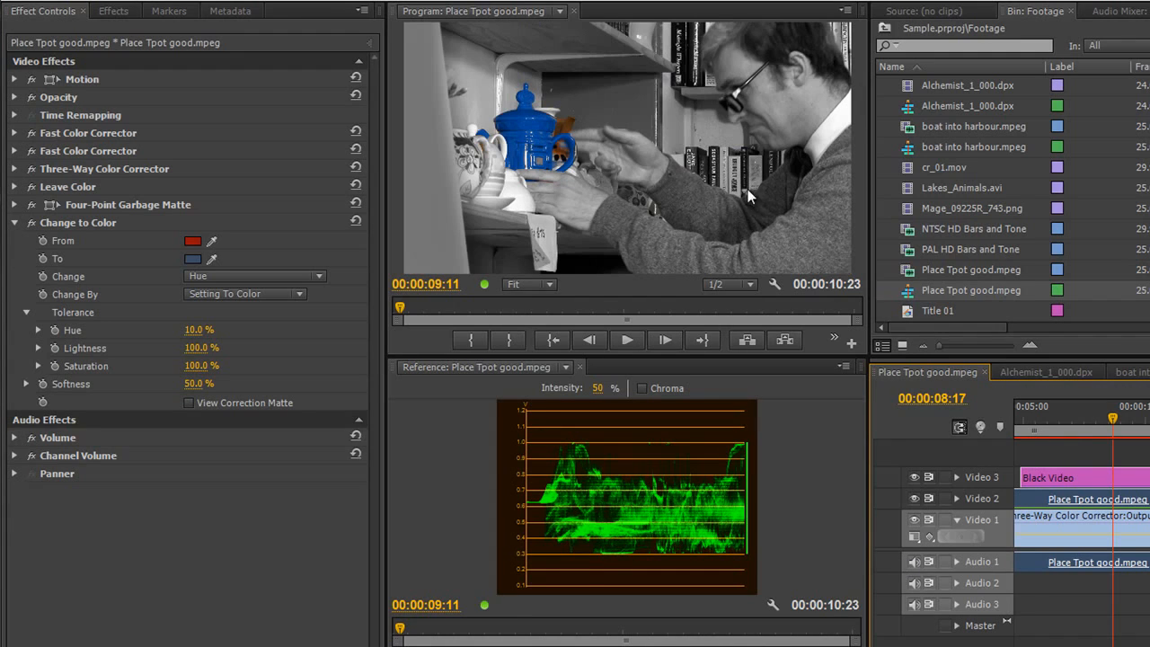
{"action": "mouse_move", "coordinate": [722, 72]}
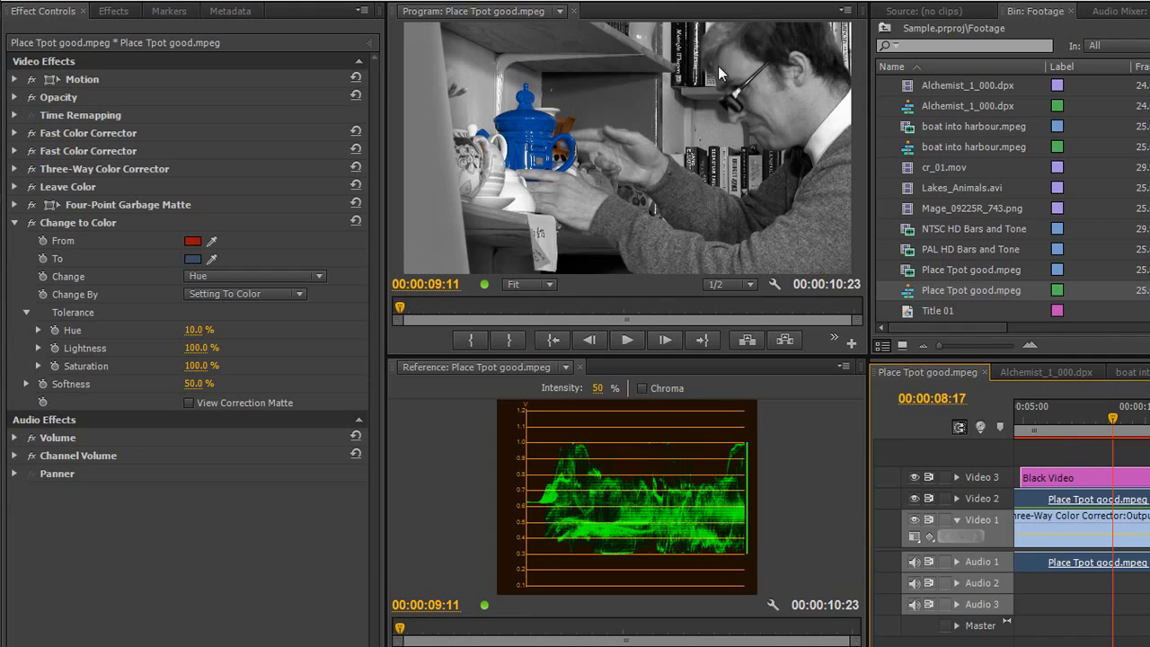
{"action": "mouse_move", "coordinate": [733, 194]}
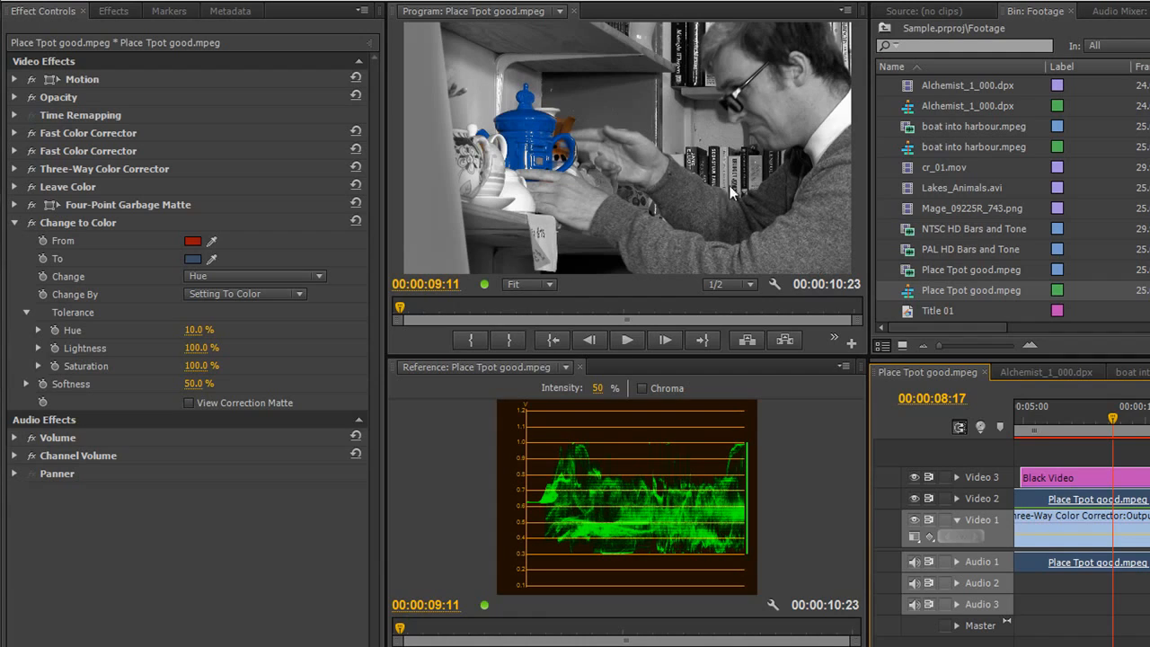
{"action": "mouse_move", "coordinate": [746, 196]}
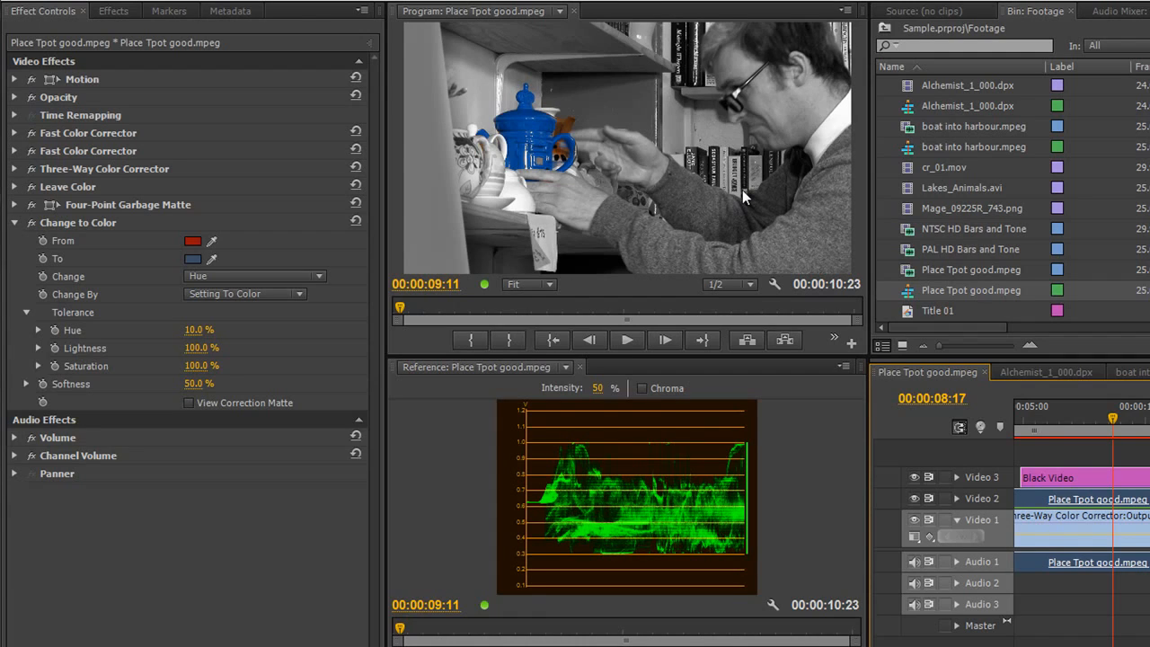
{"action": "mouse_move", "coordinate": [518, 207]}
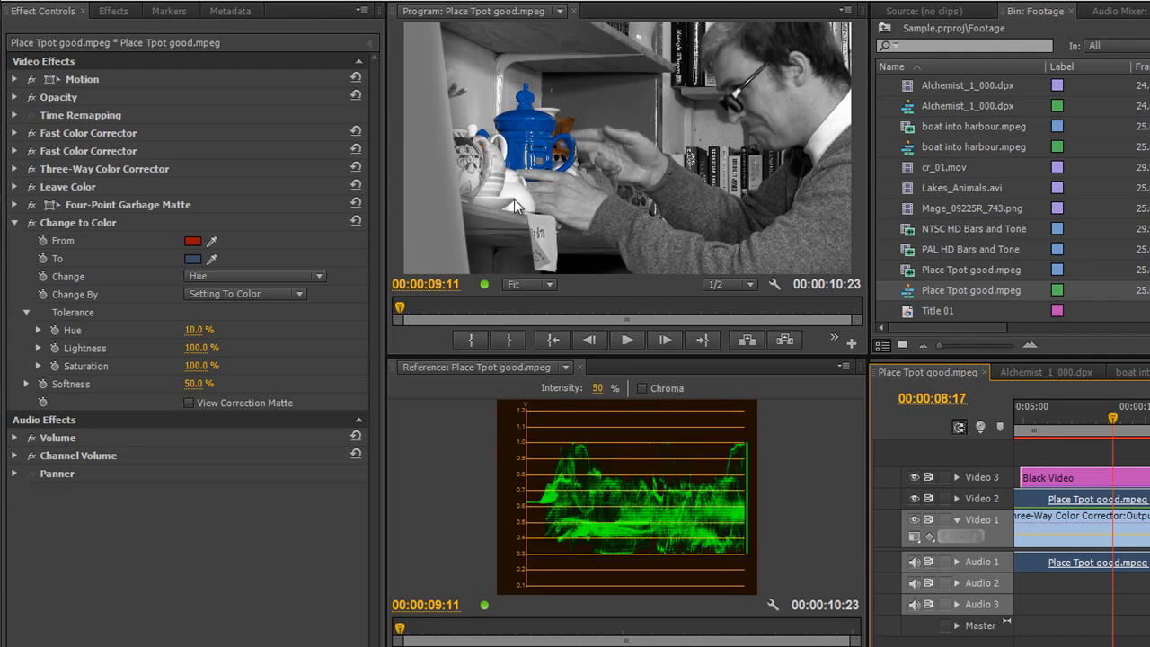
{"action": "mouse_move", "coordinate": [467, 162]}
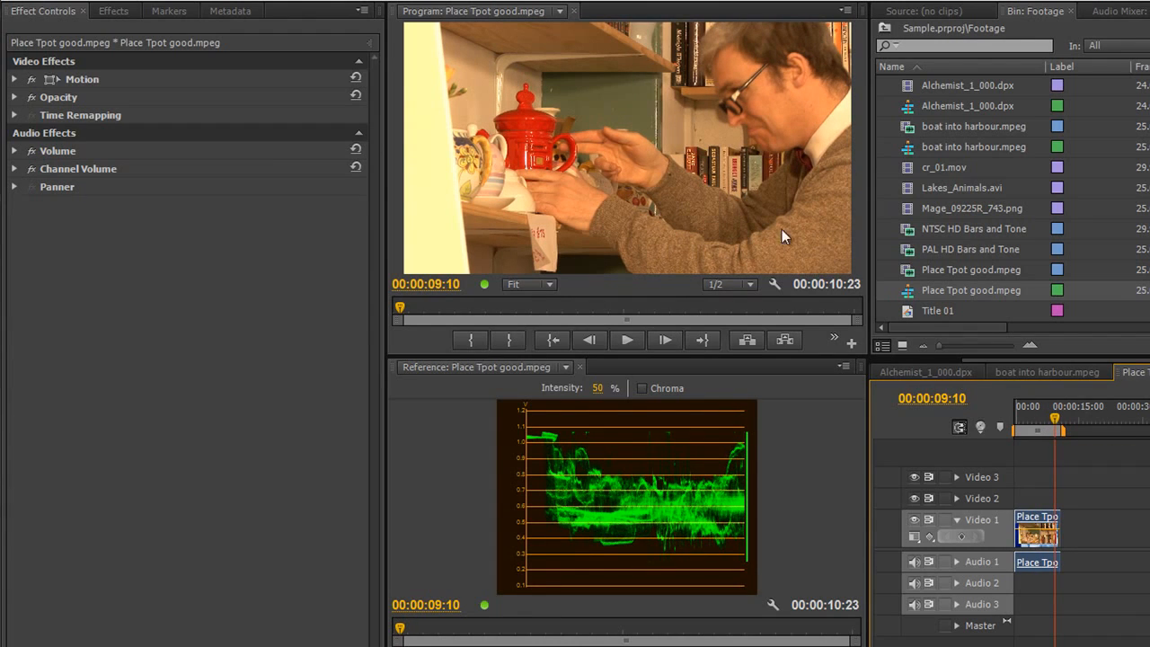
{"action": "mouse_move", "coordinate": [699, 169]}
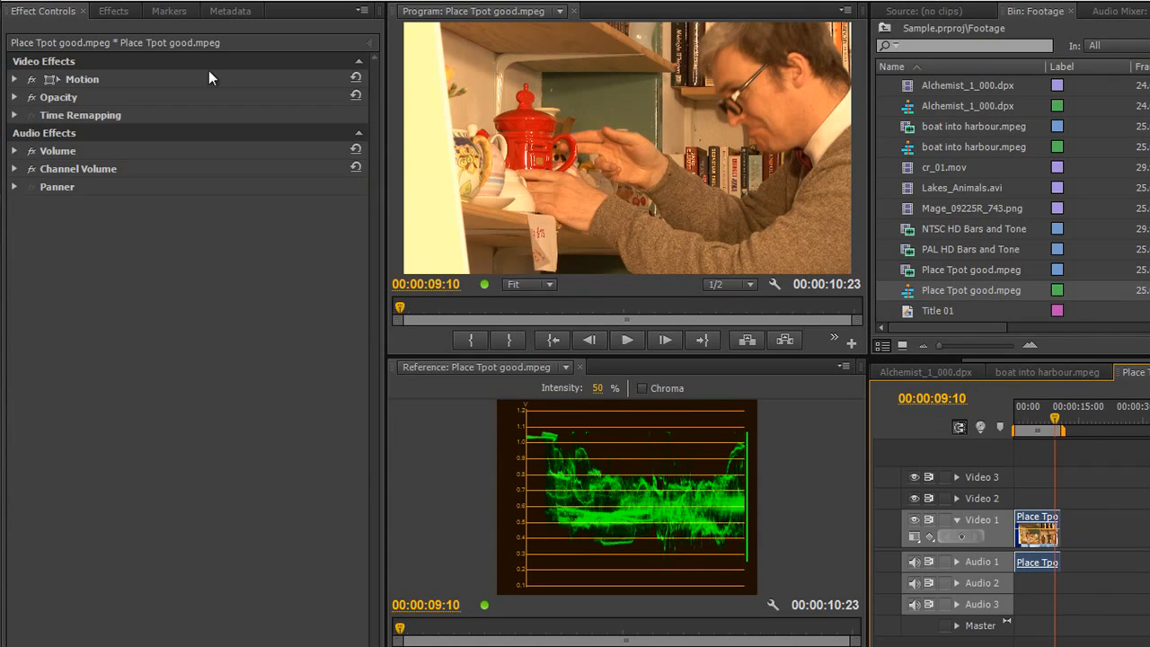
Apply Change to Color to the unmatted full clip, picking the red teapot as From and blue as To
{"action": "left_click", "coordinate": [113, 10]}
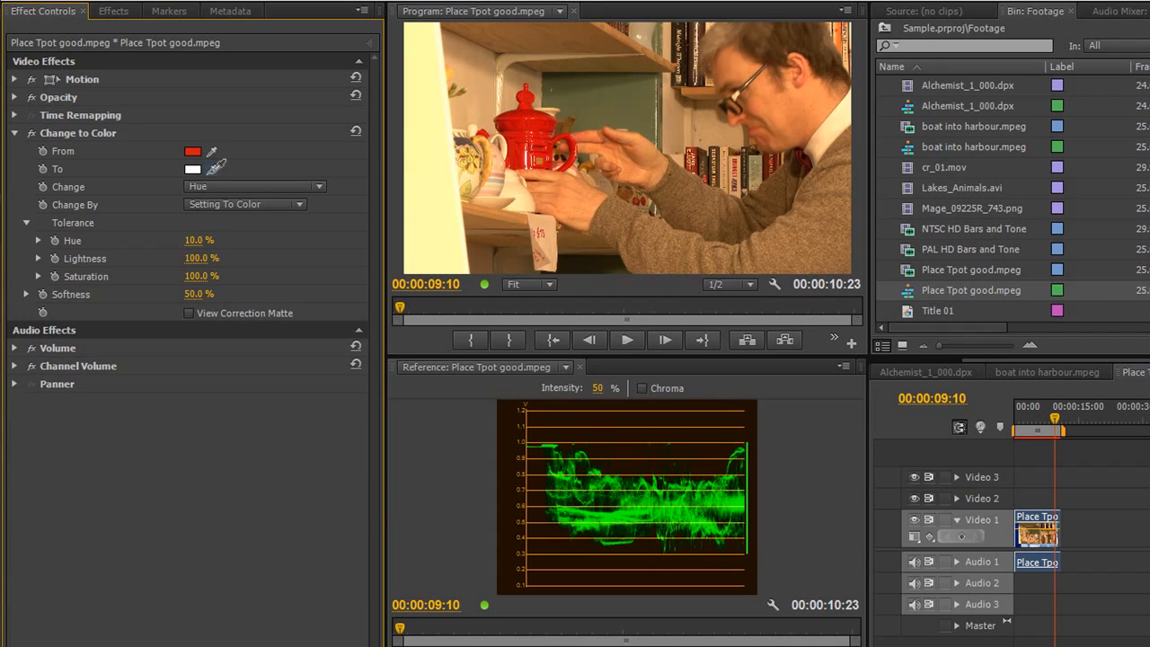
{"action": "left_click", "coordinate": [192, 169]}
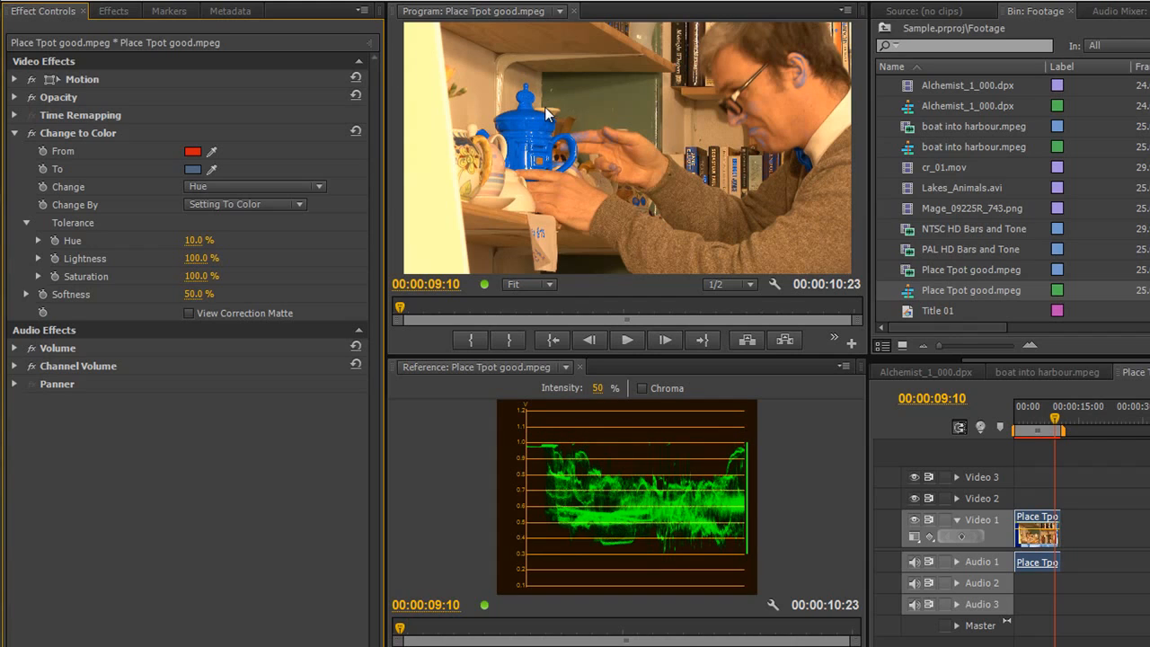
{"action": "mouse_move", "coordinate": [753, 237]}
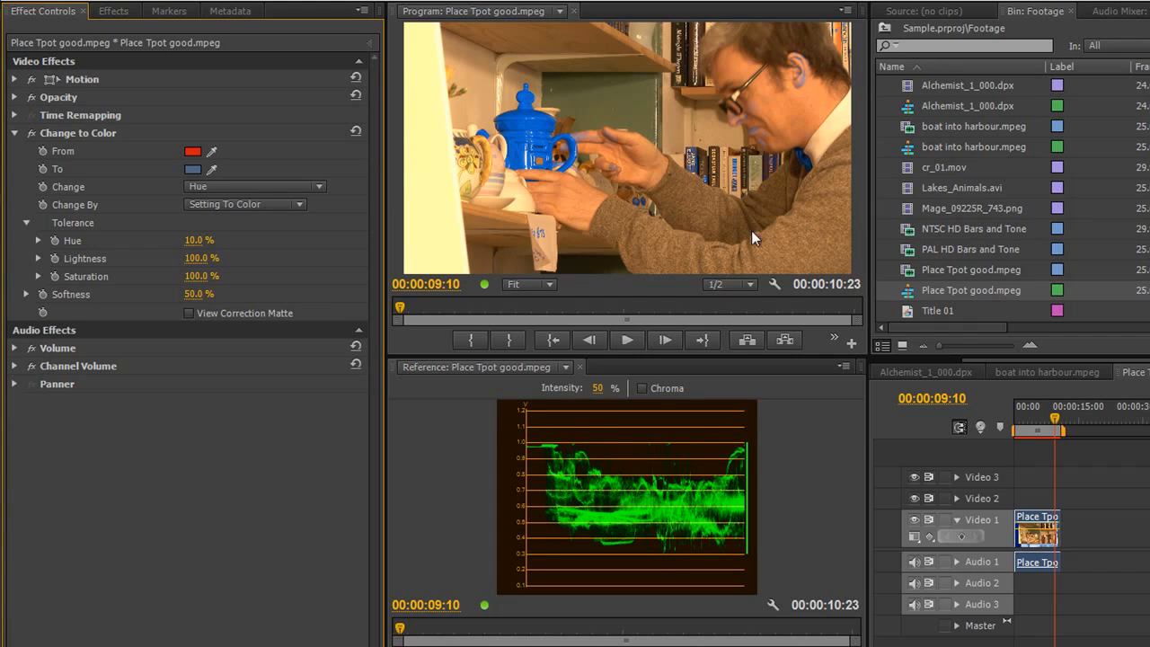
{"action": "mouse_move", "coordinate": [758, 189]}
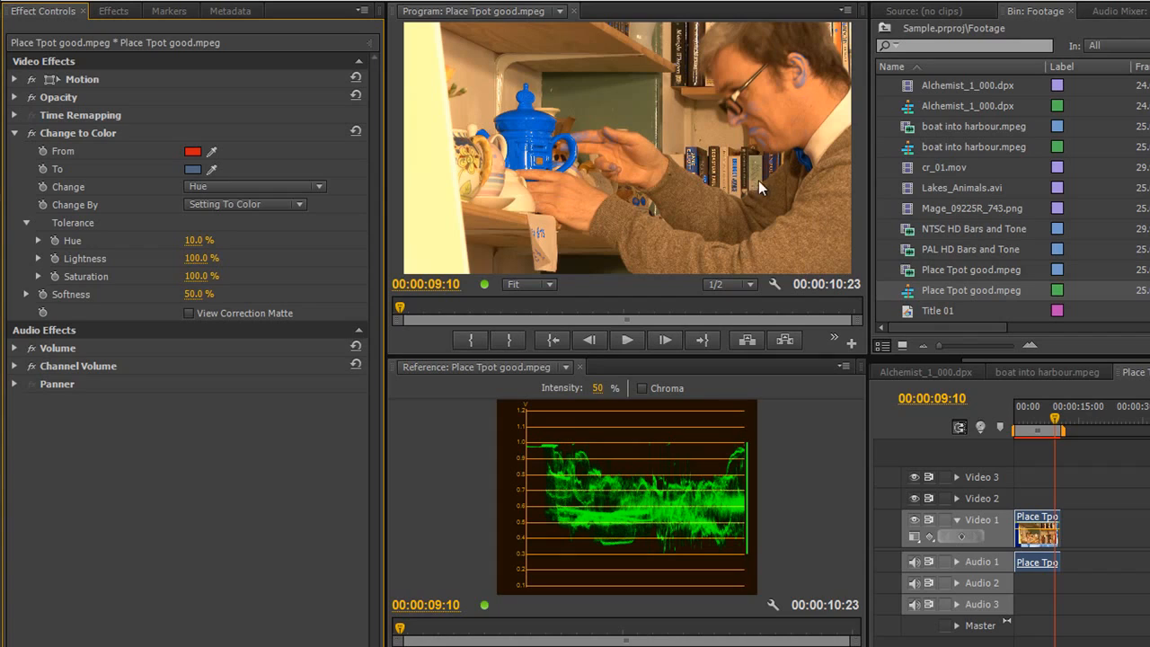
{"action": "mouse_move", "coordinate": [575, 255]}
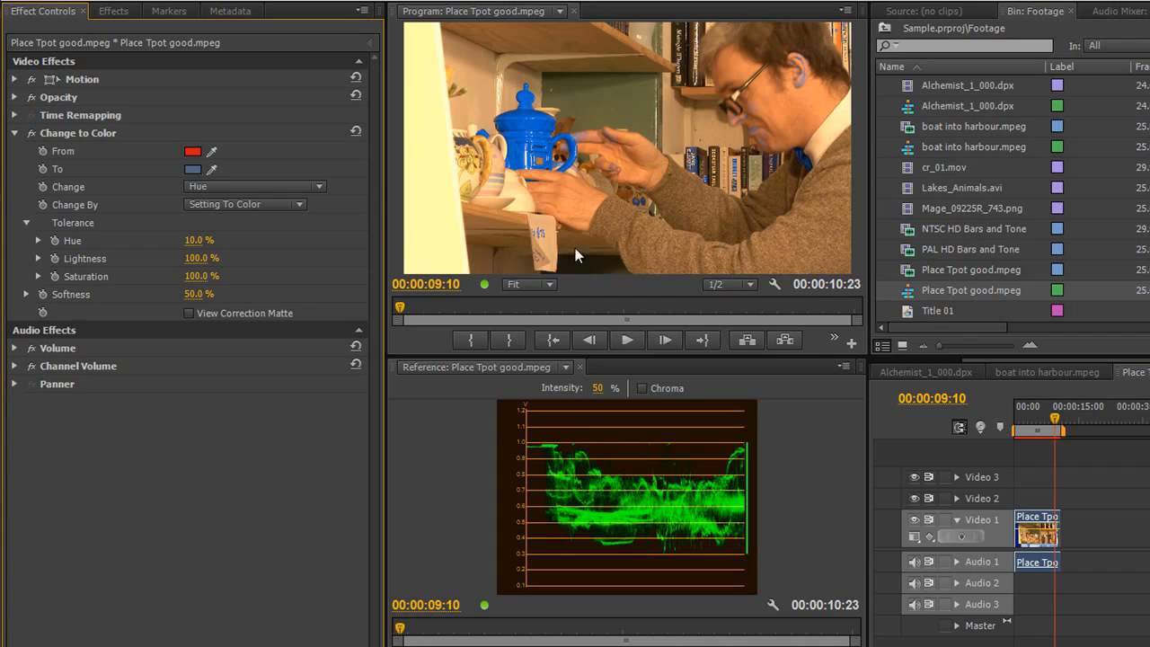
{"action": "mouse_move", "coordinate": [625, 338]}
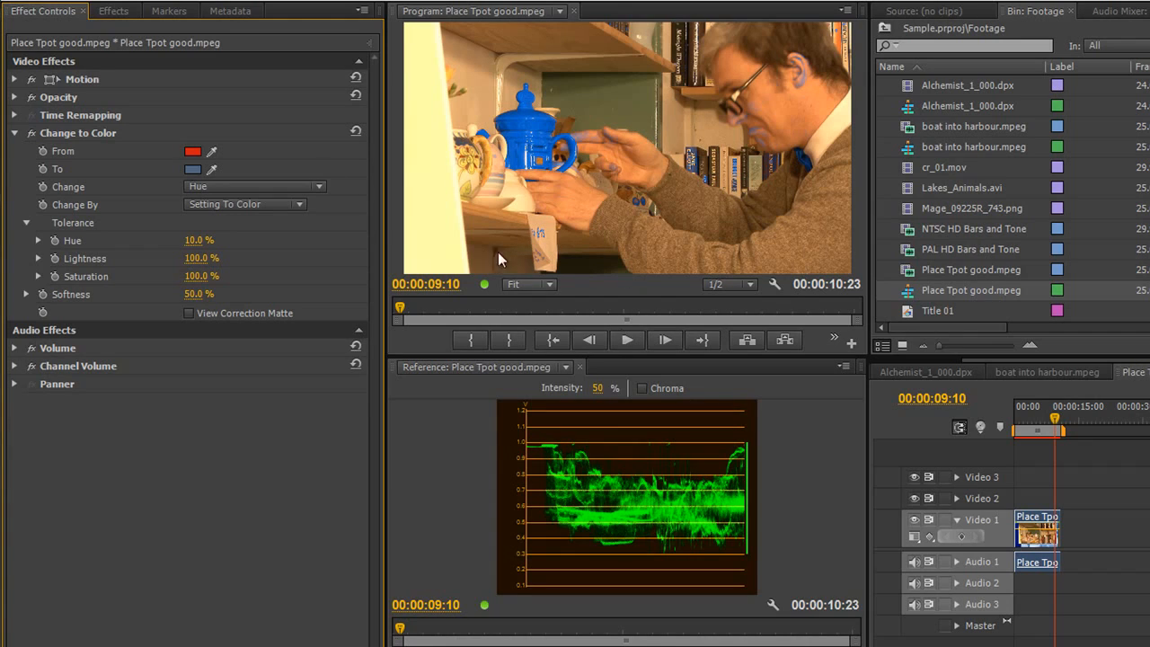
{"action": "mouse_move", "coordinate": [554, 237]}
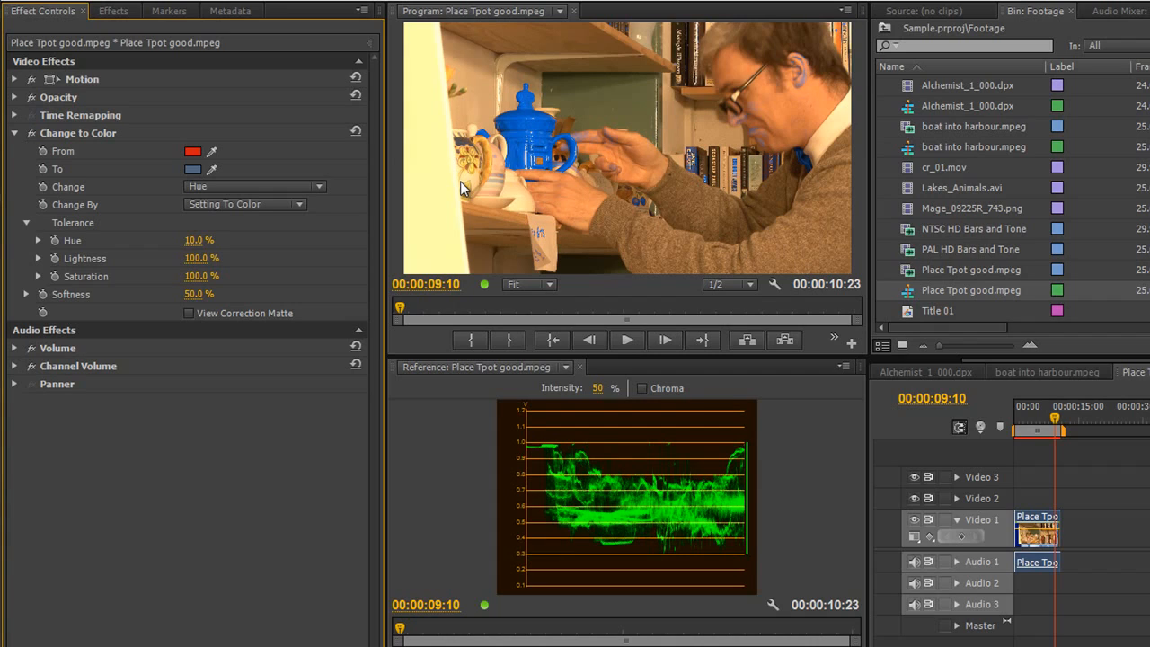
{"action": "mouse_move", "coordinate": [559, 239]}
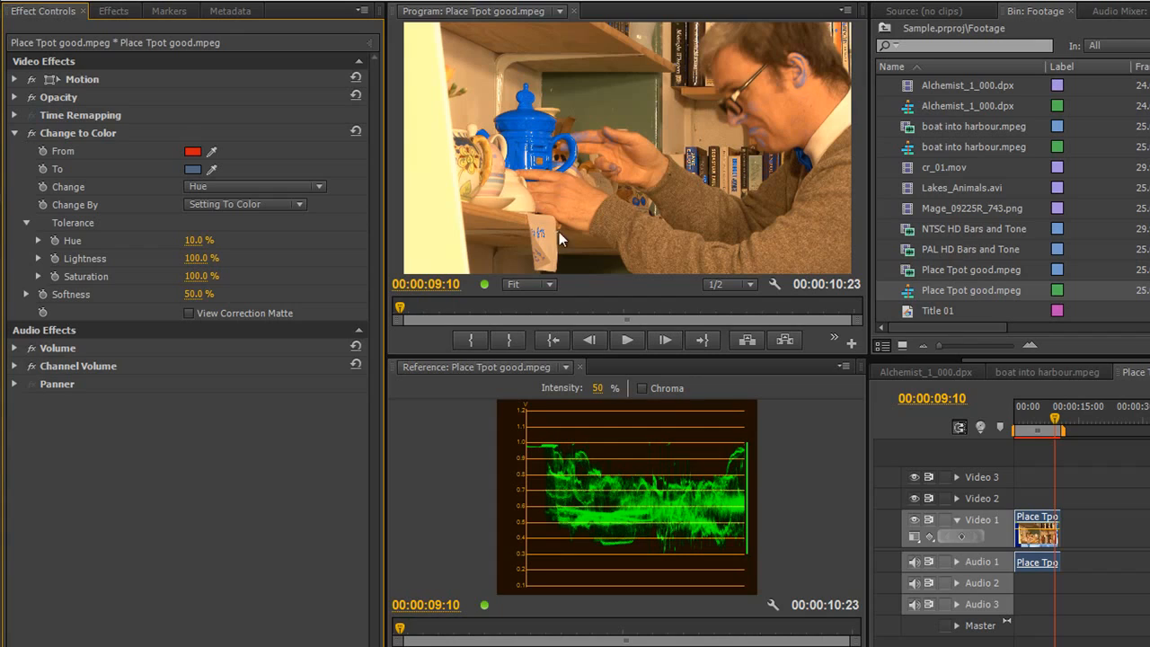
{"action": "mouse_move", "coordinate": [550, 188]}
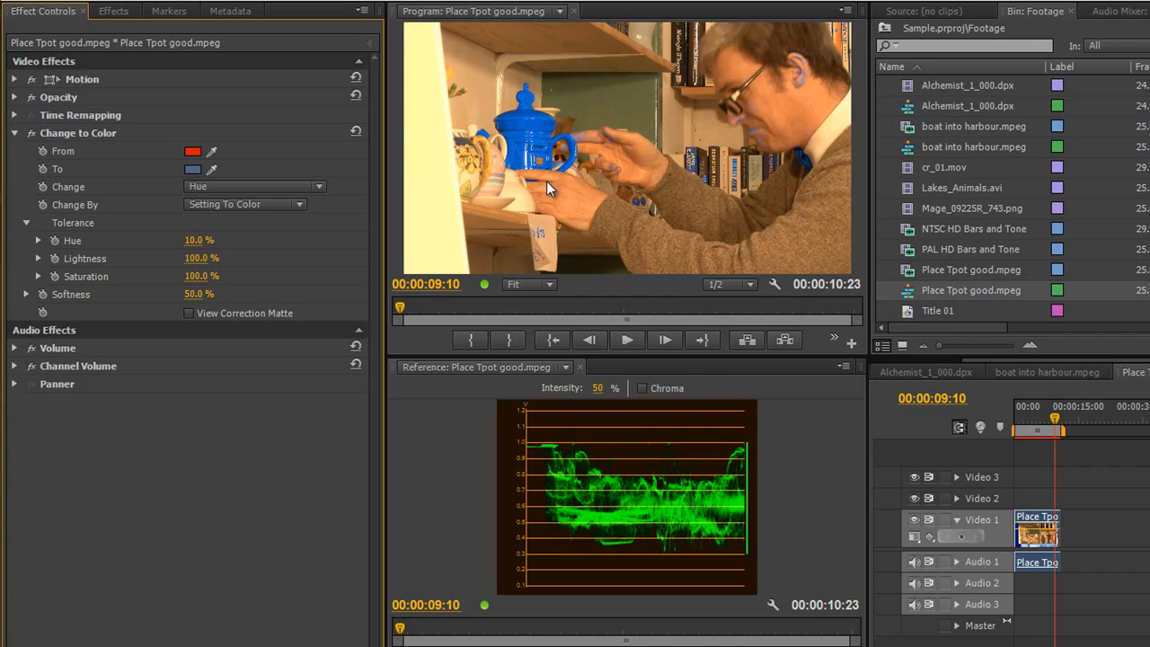
{"action": "mouse_move", "coordinate": [590, 225]}
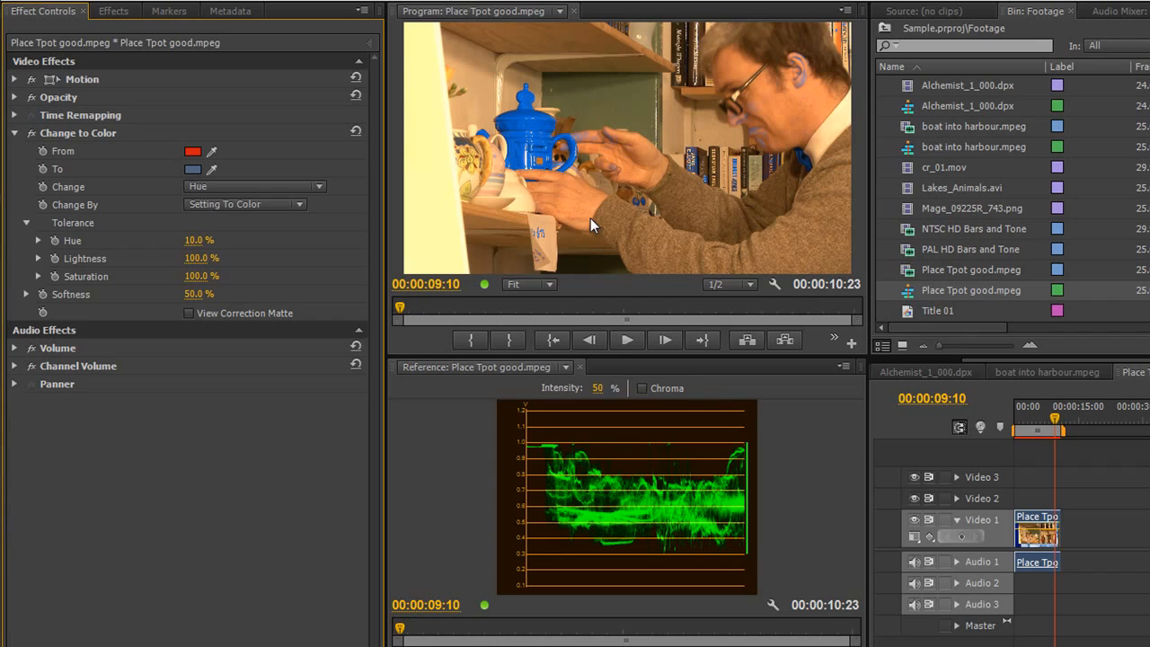
{"action": "mouse_move", "coordinate": [1069, 370]}
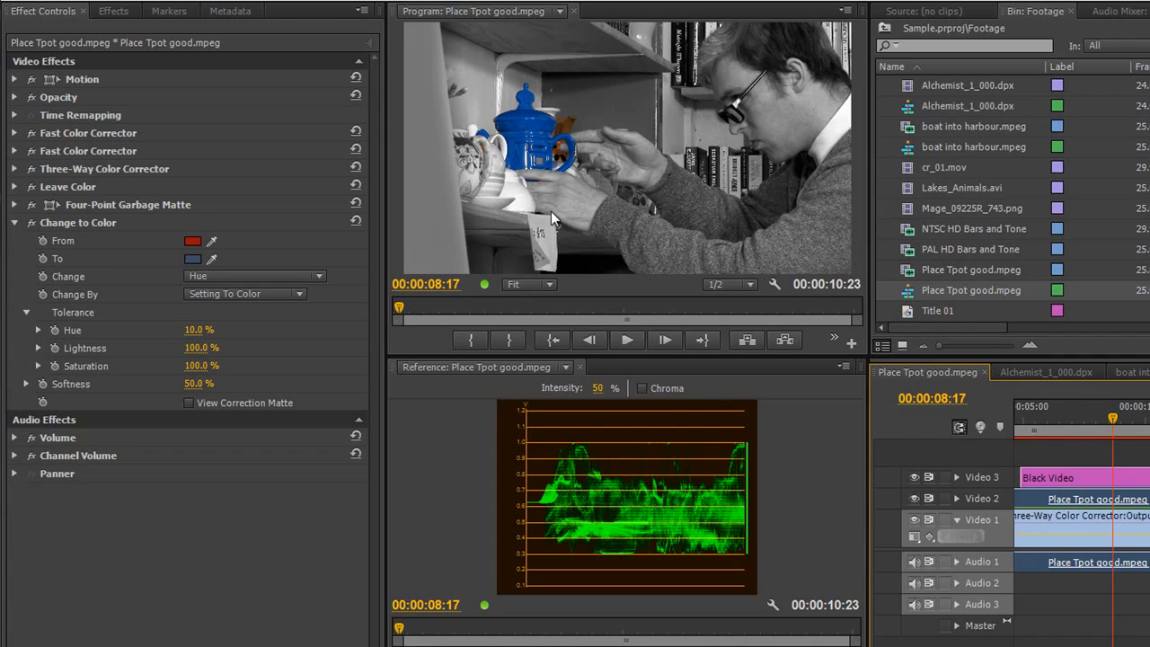
{"action": "mouse_move", "coordinate": [1038, 538]}
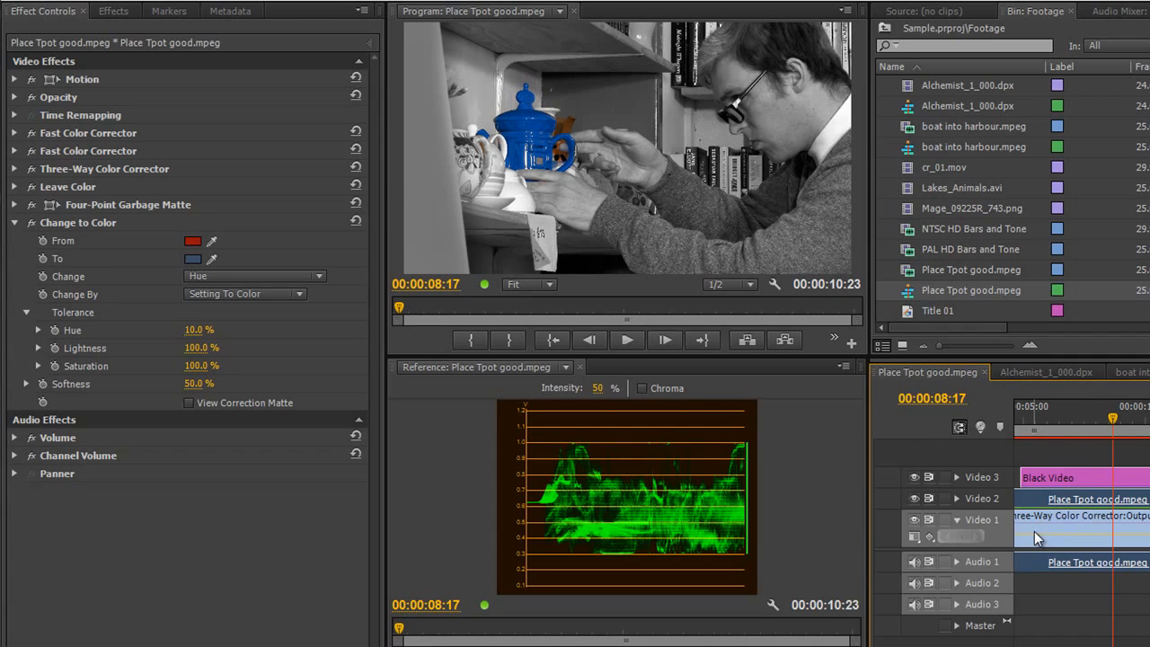
{"action": "mouse_move", "coordinate": [1063, 499]}
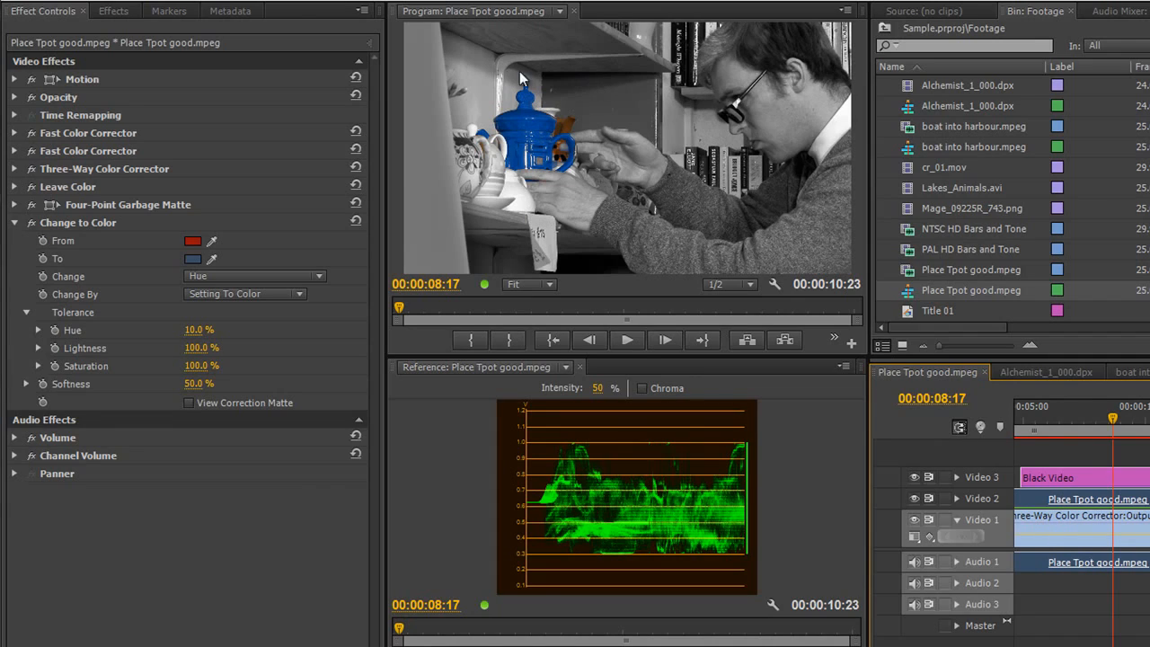
{"action": "mouse_move", "coordinate": [543, 86]}
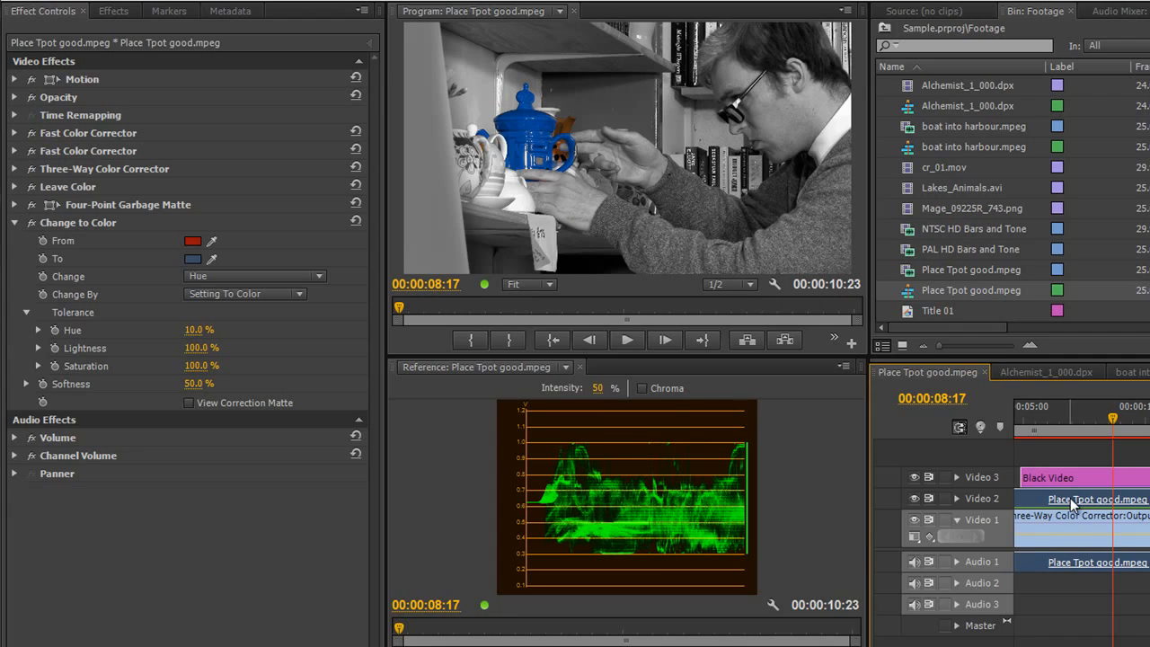
{"action": "mouse_move", "coordinate": [1143, 503]}
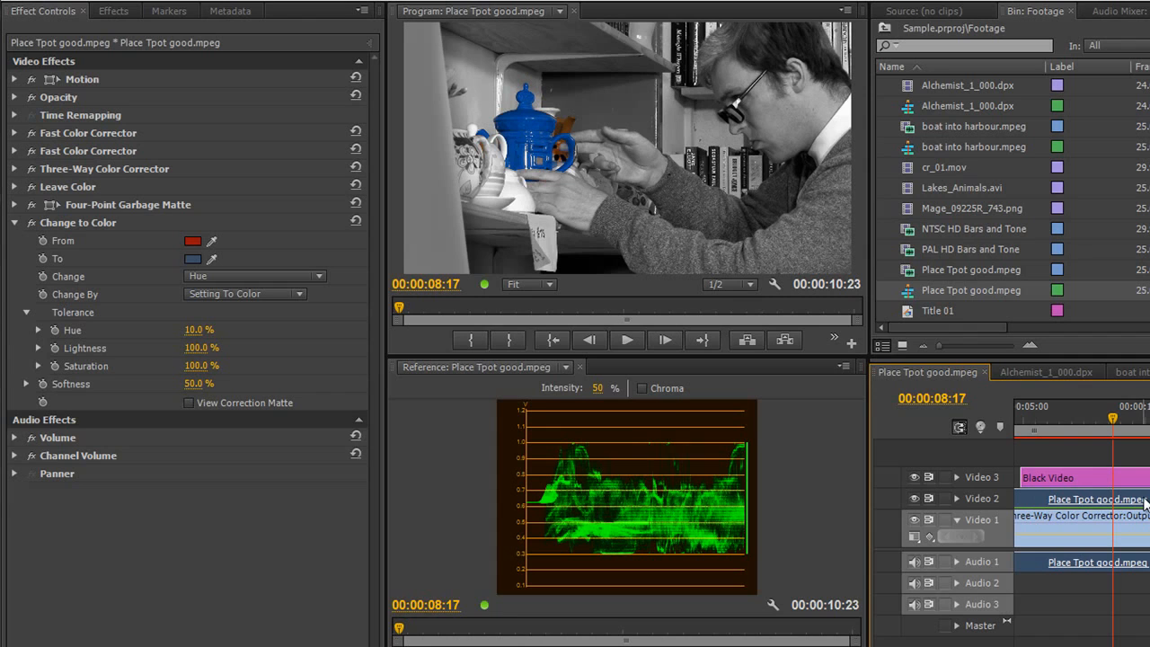